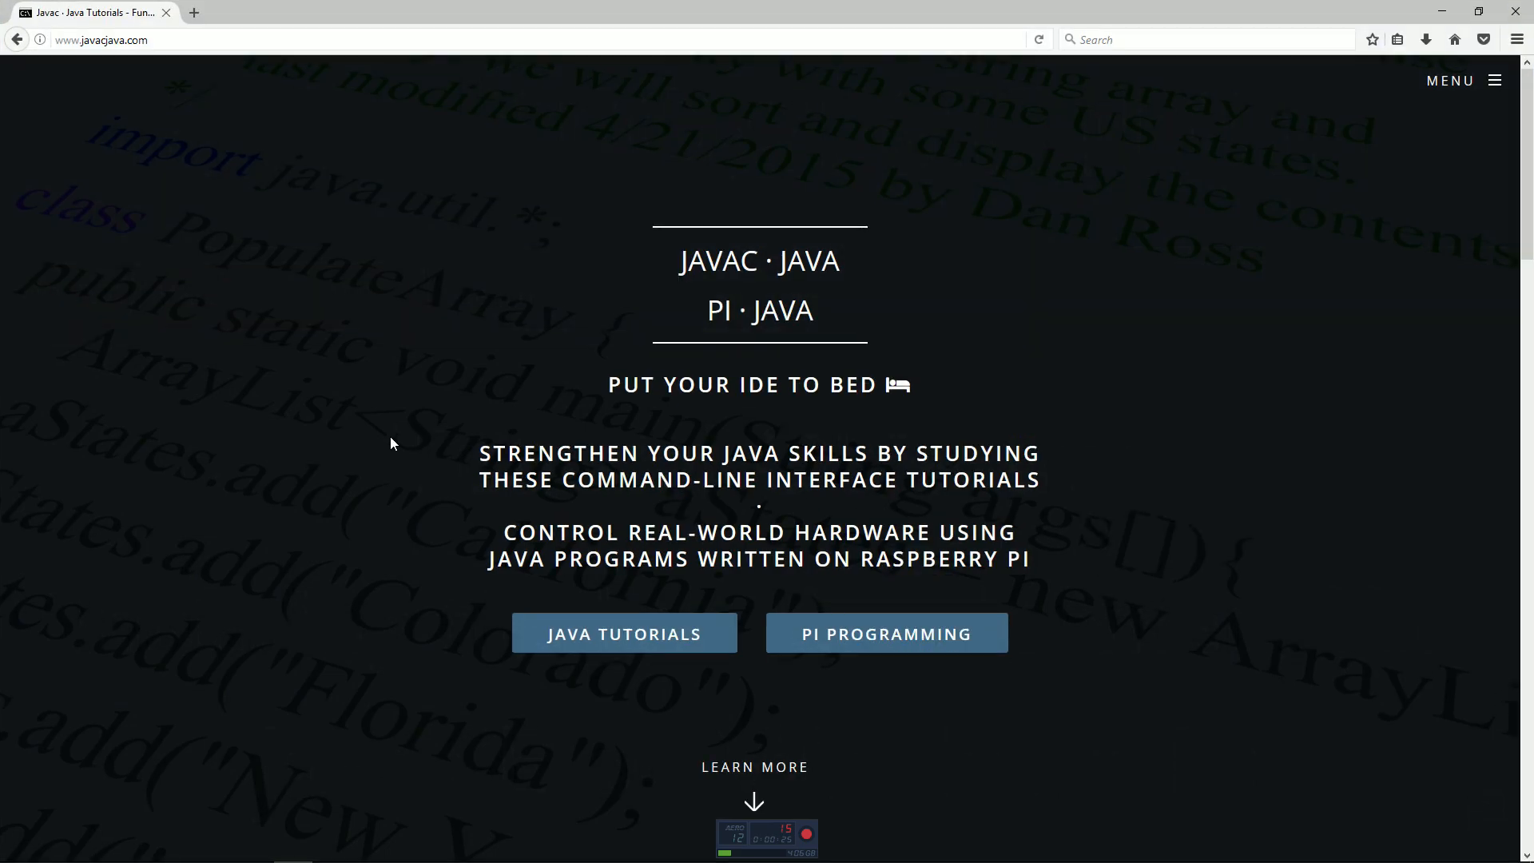
pyautogui.moveTo(659, 629)
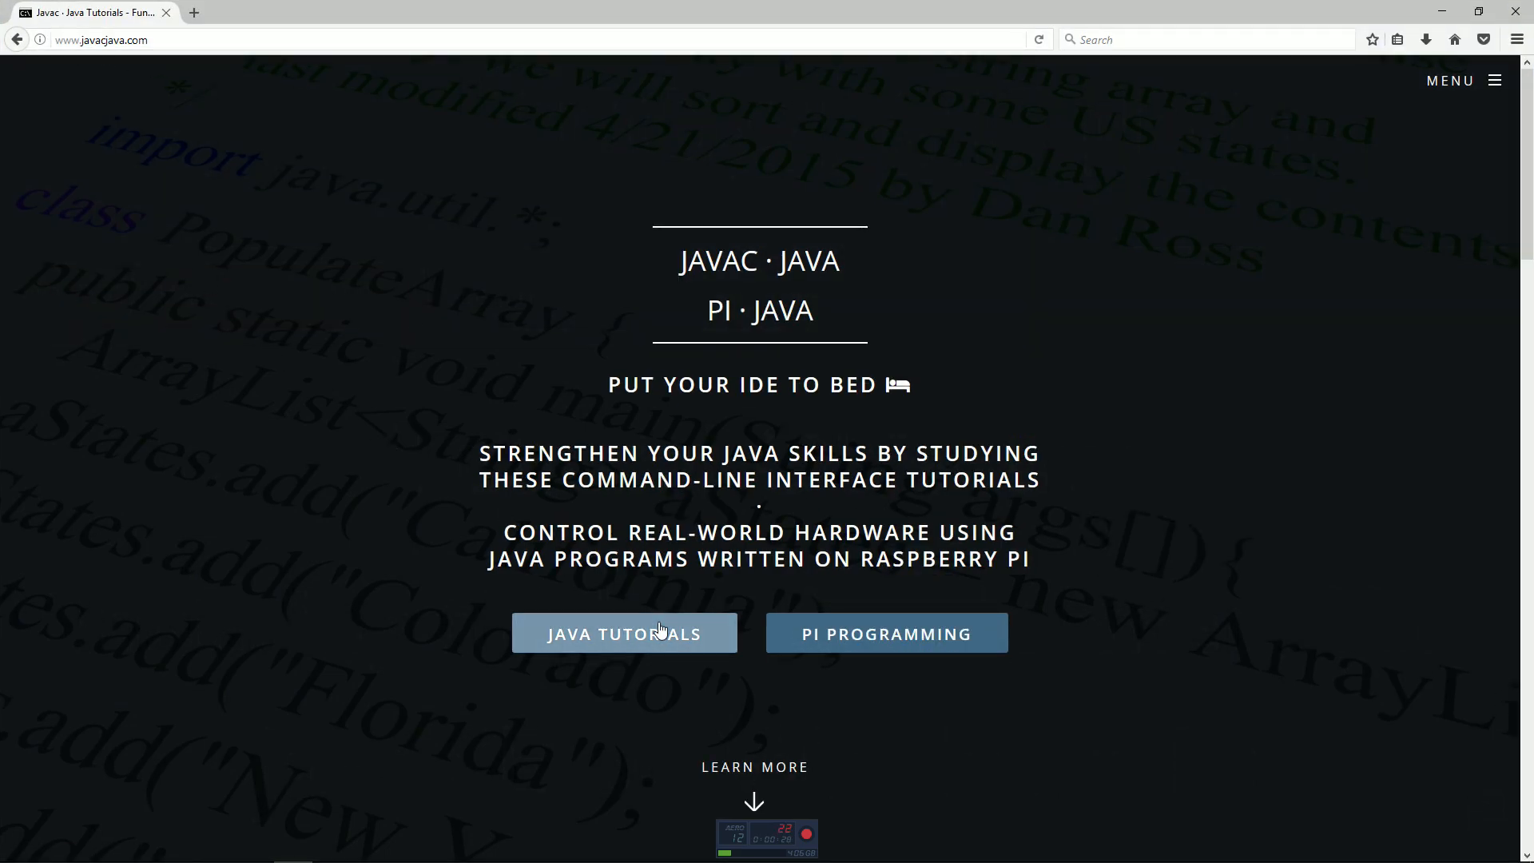
# Open Java Tutorials on javacjava.com, then the 'Install JDK - Windows 10' tutorial.
pyautogui.click(624, 633)
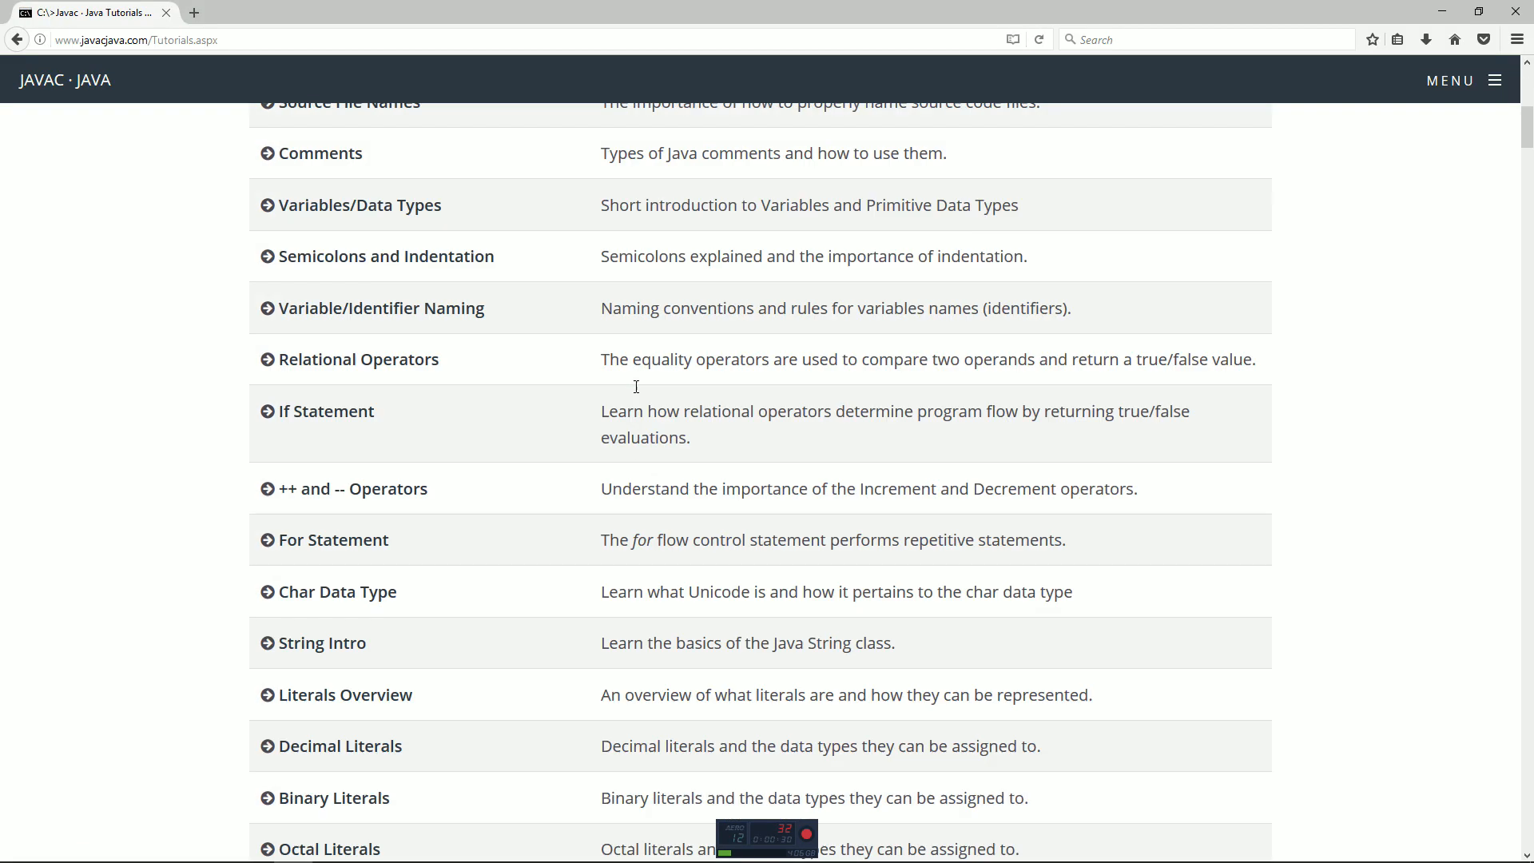
pyautogui.scroll(3)
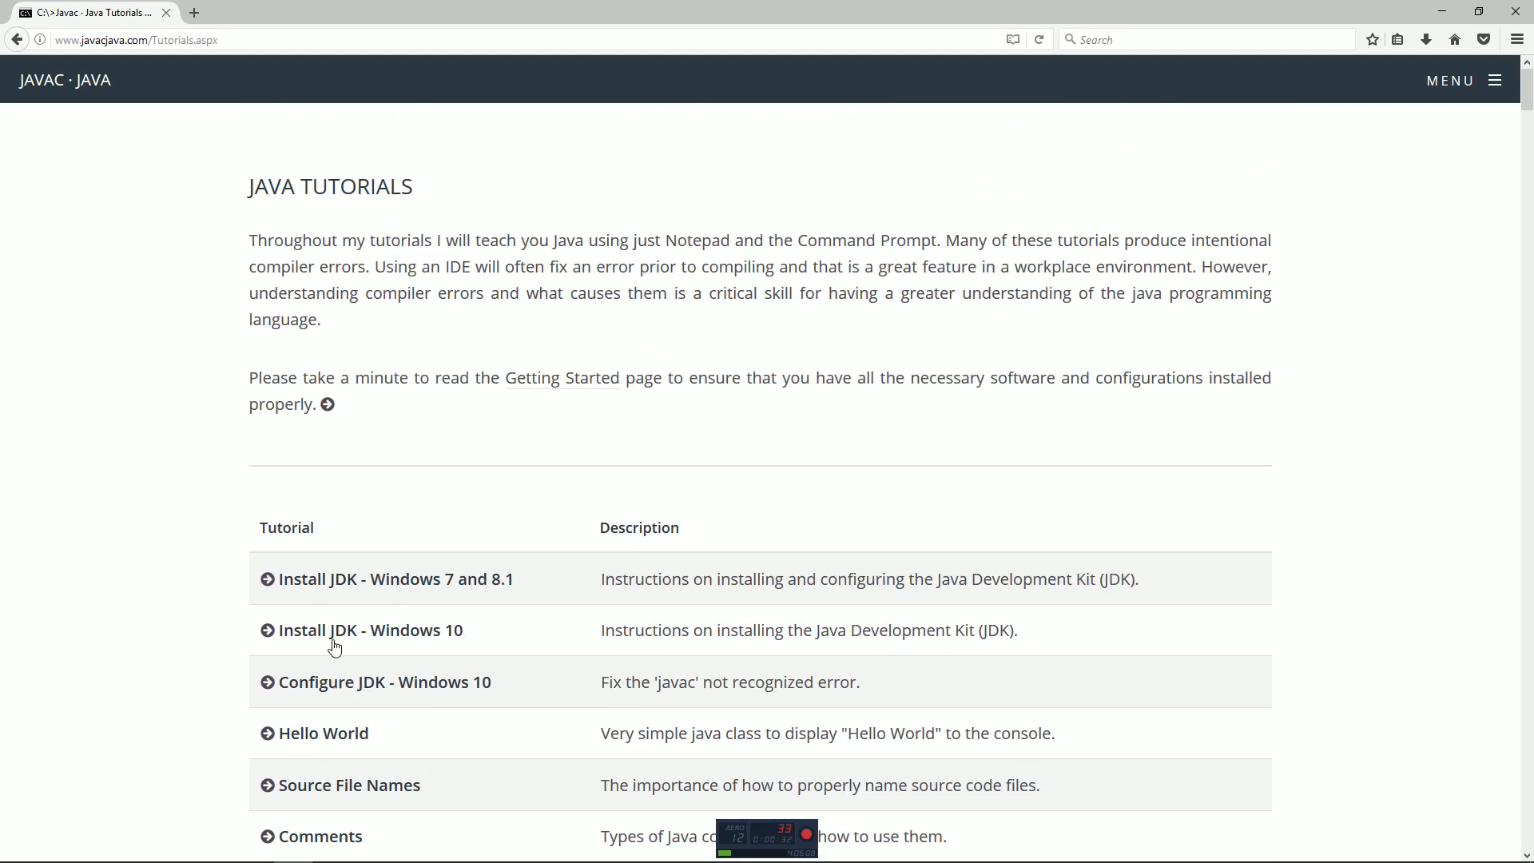
pyautogui.moveTo(310, 596)
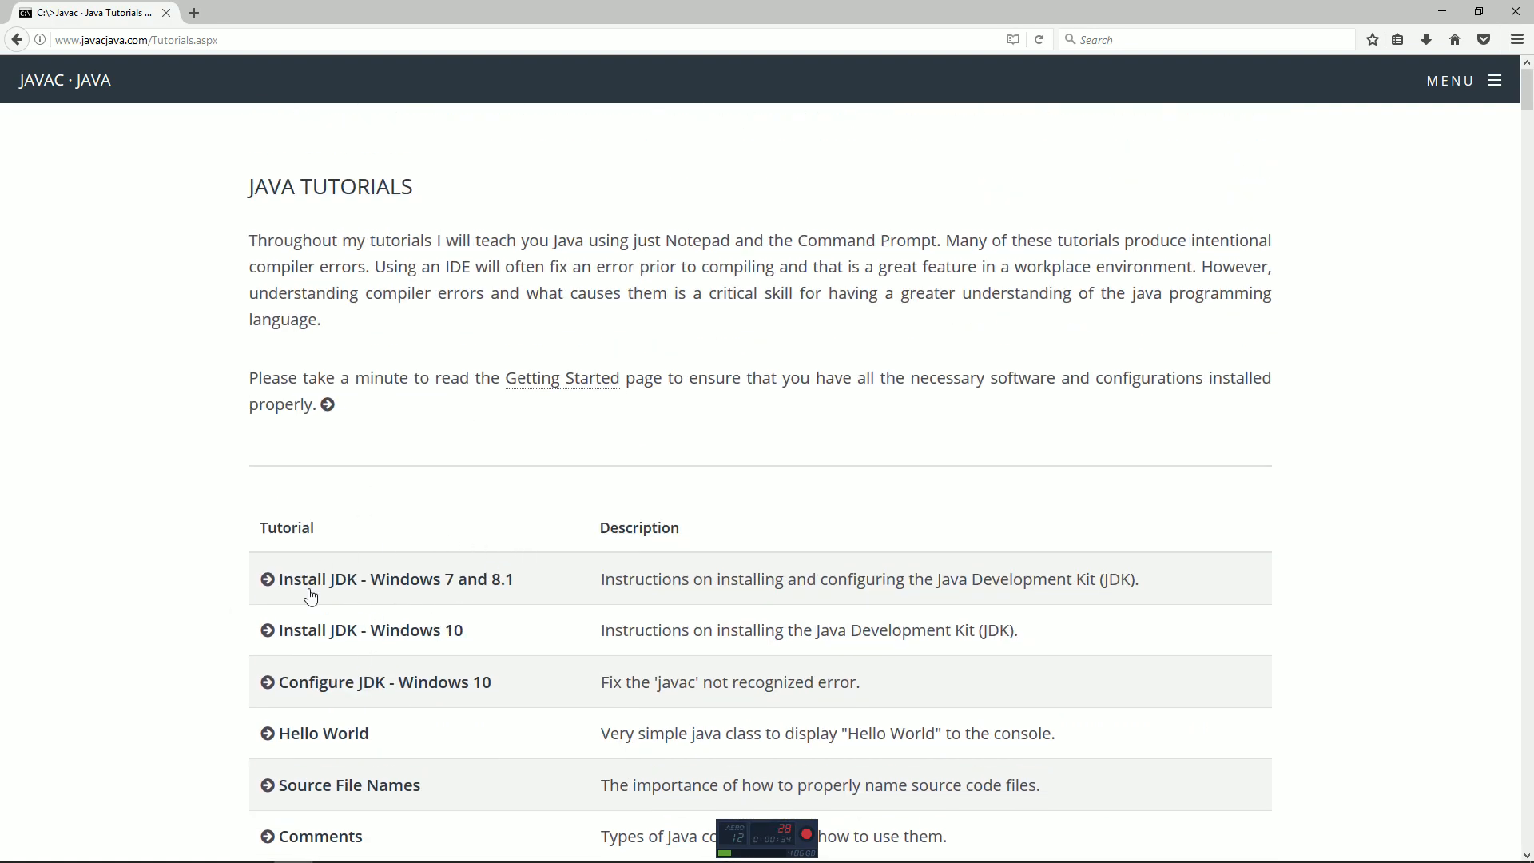
pyautogui.moveTo(433, 586)
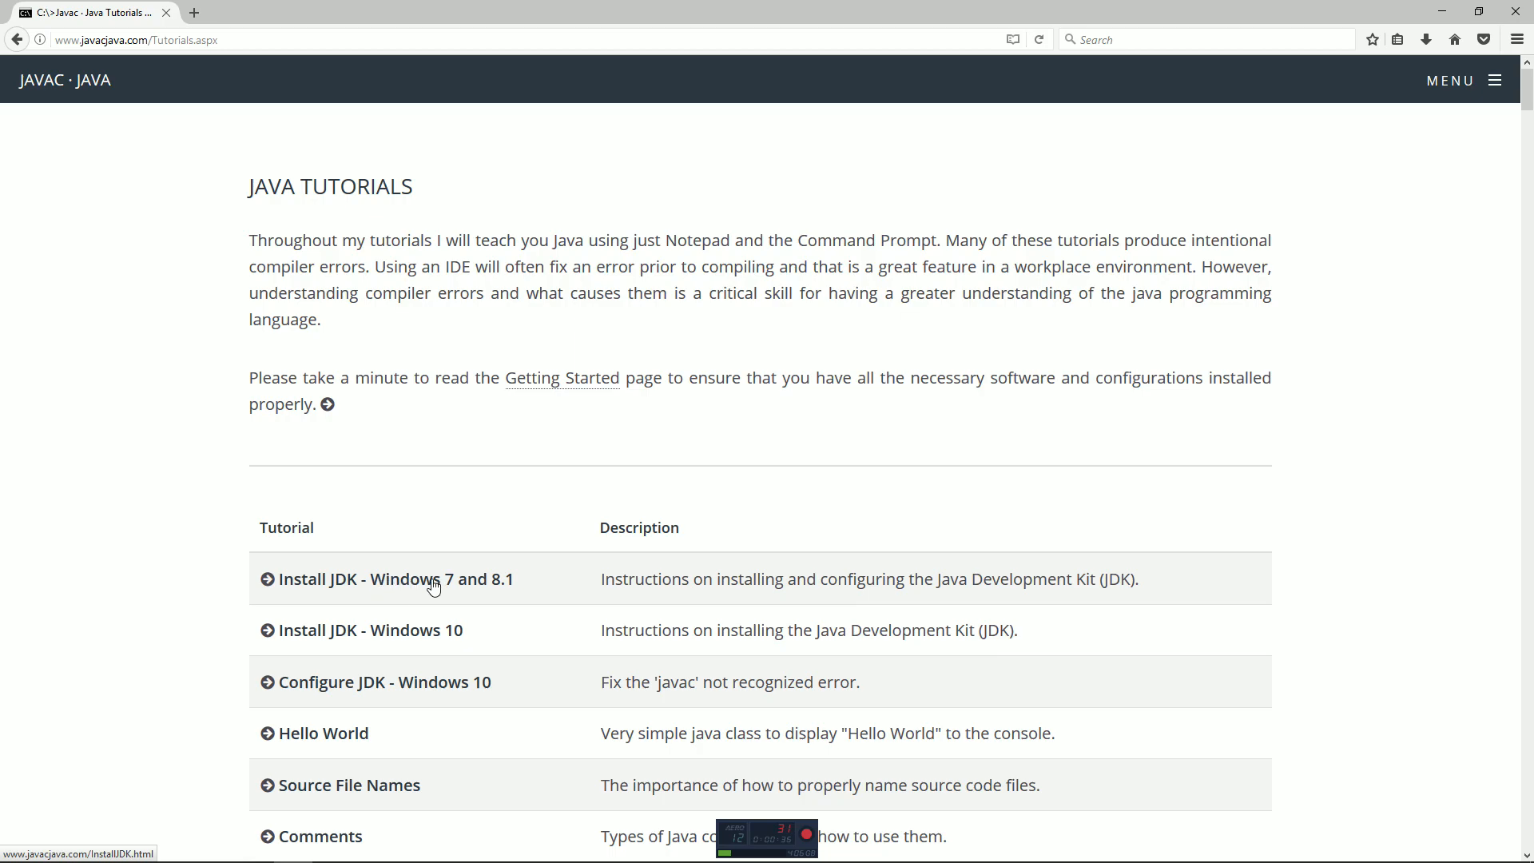
pyautogui.moveTo(495, 596)
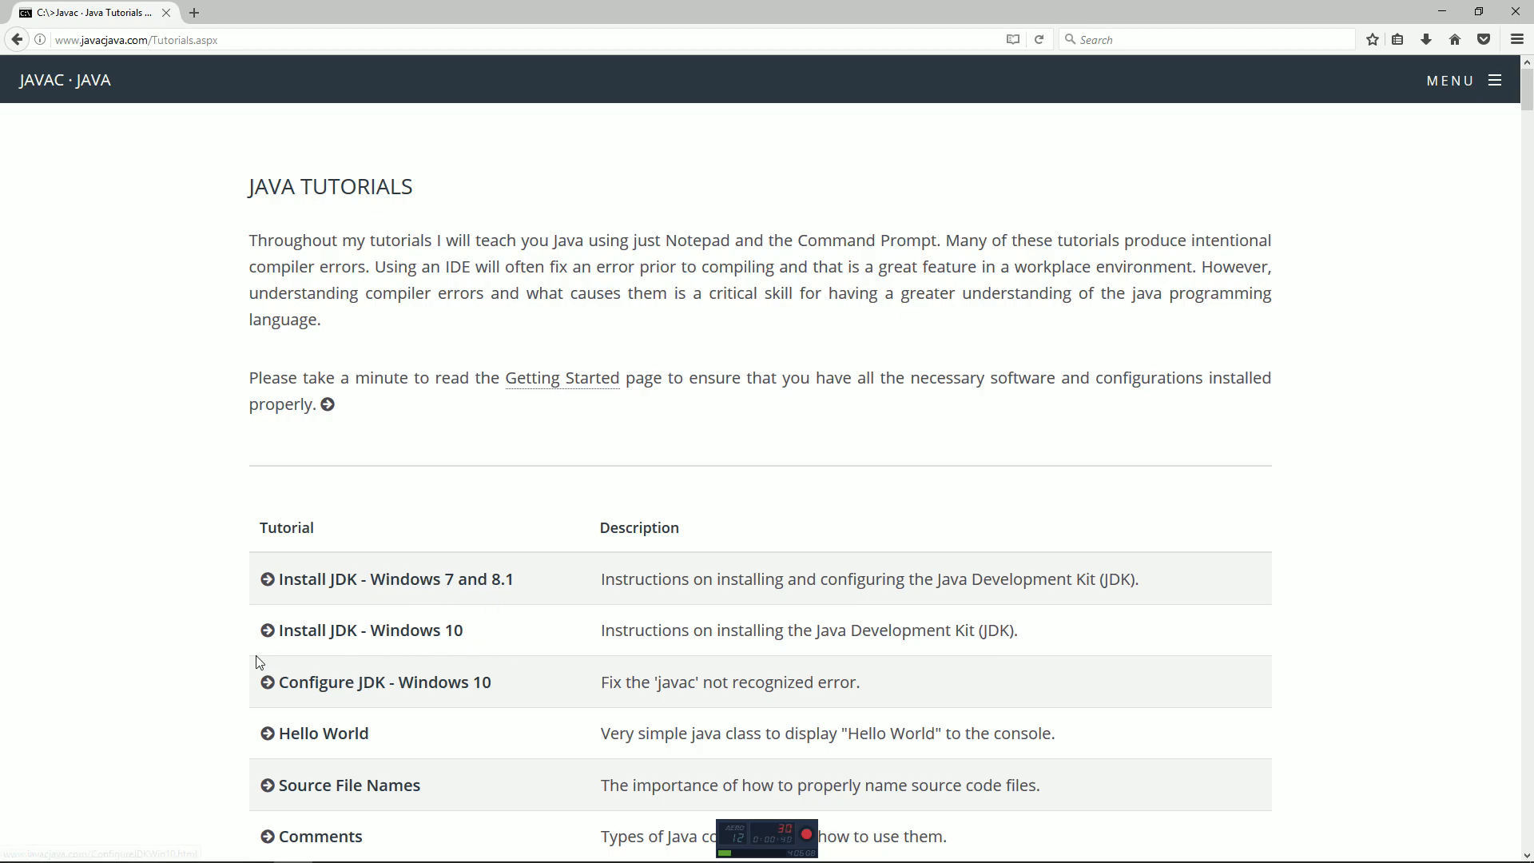
pyautogui.moveTo(298, 639)
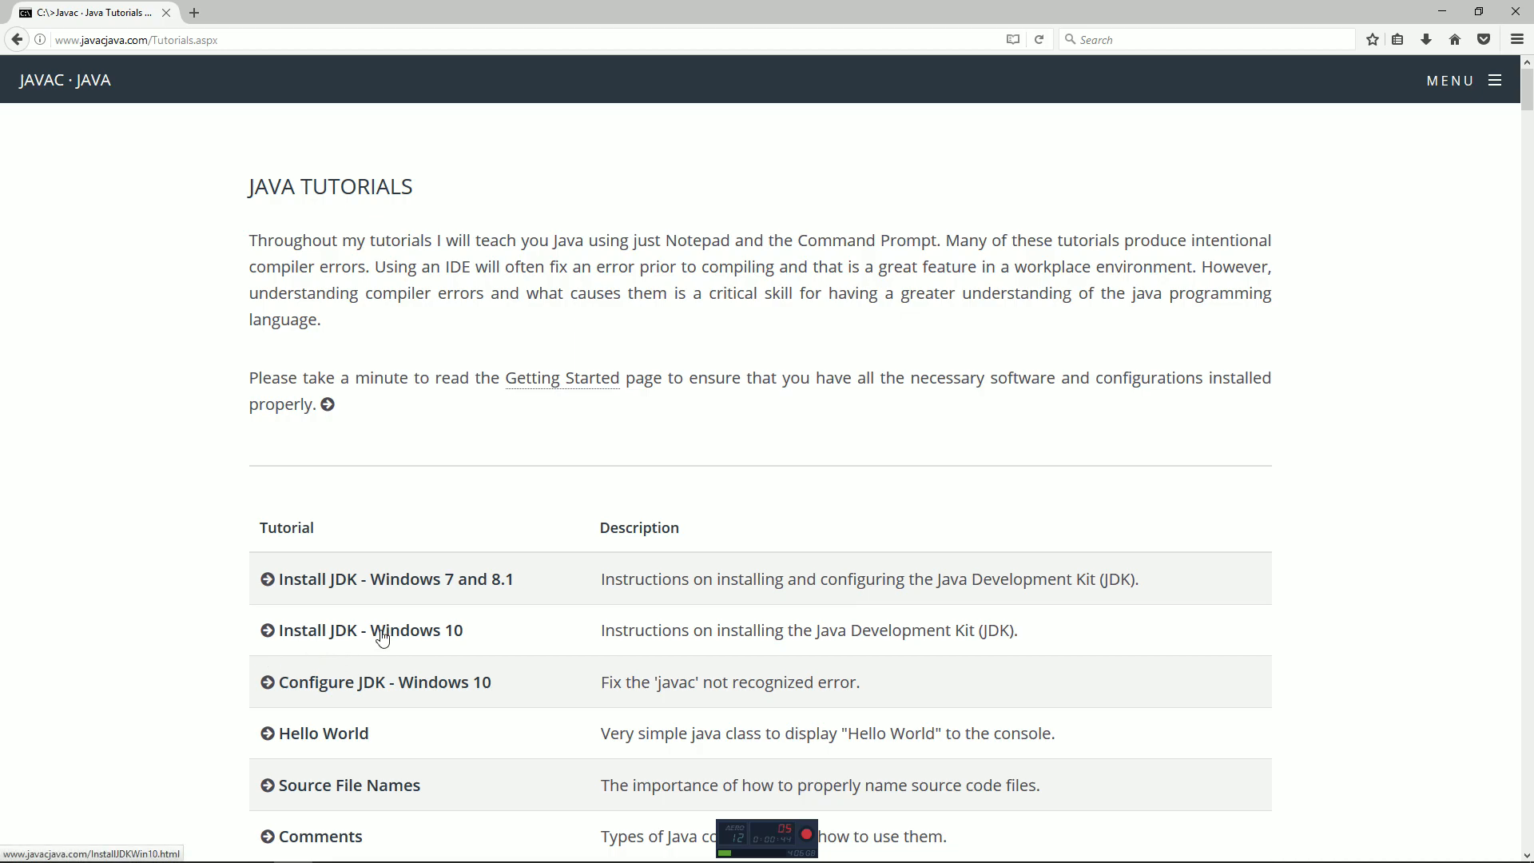
pyautogui.moveTo(436, 689)
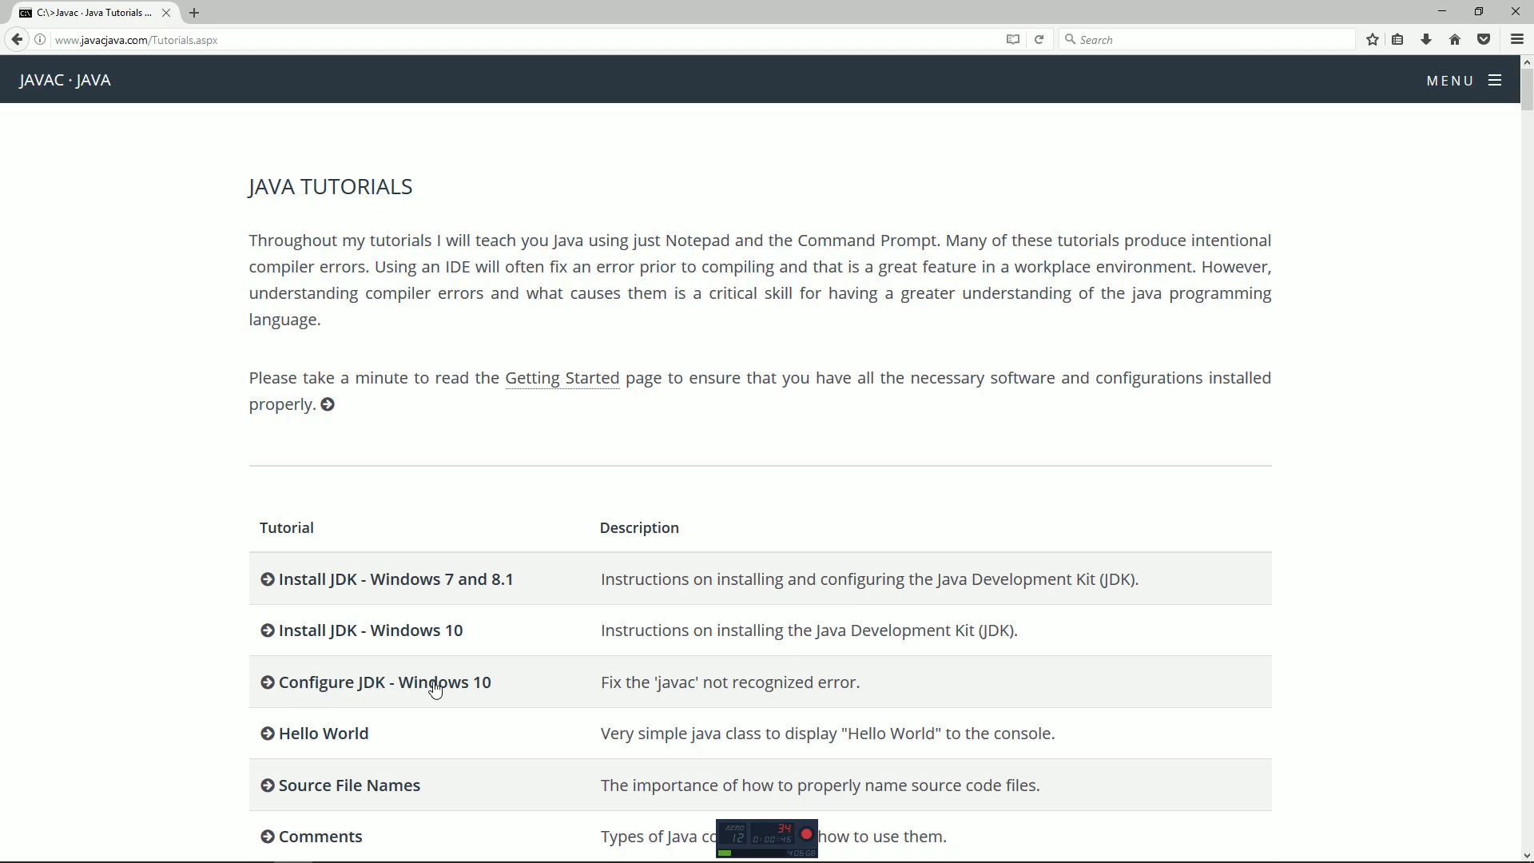
pyautogui.click(360, 631)
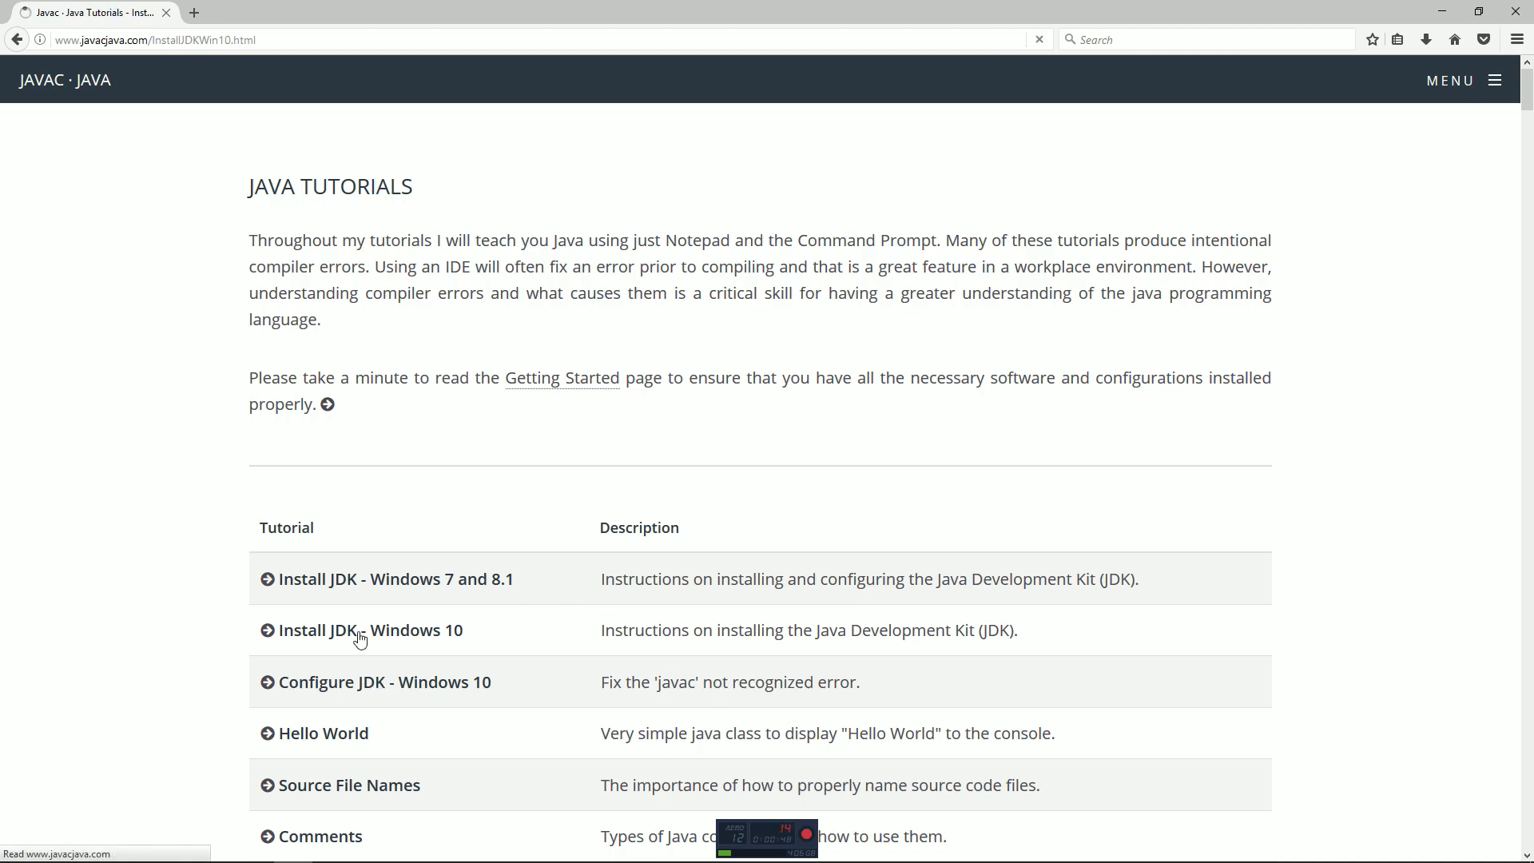
pyautogui.click(361, 631)
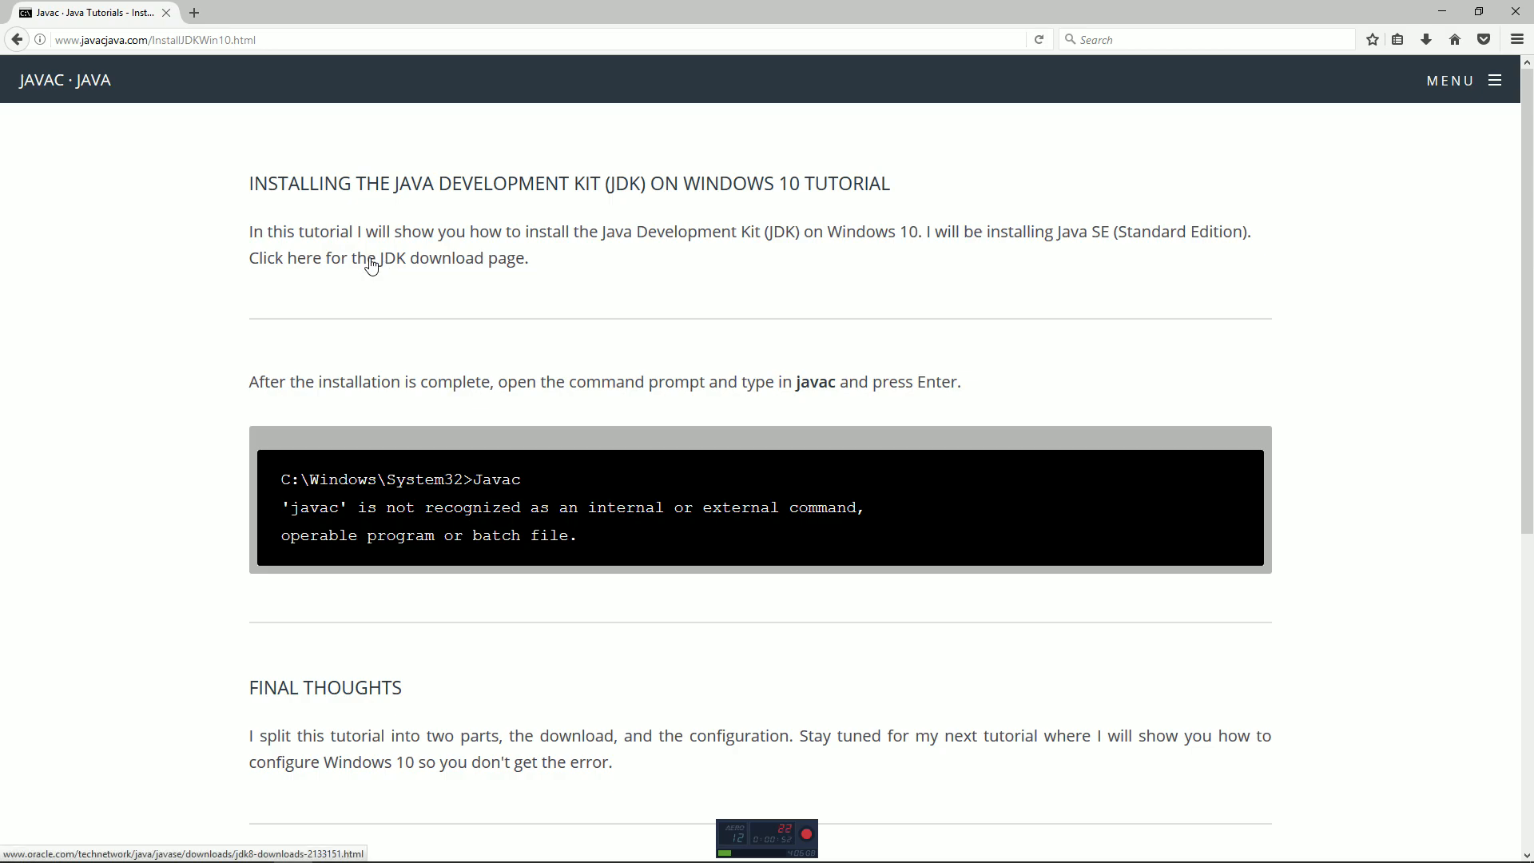
# Go to Oracle's JDK 8 download page and accept the JDK 8u121 license agreement.
pyautogui.click(373, 263)
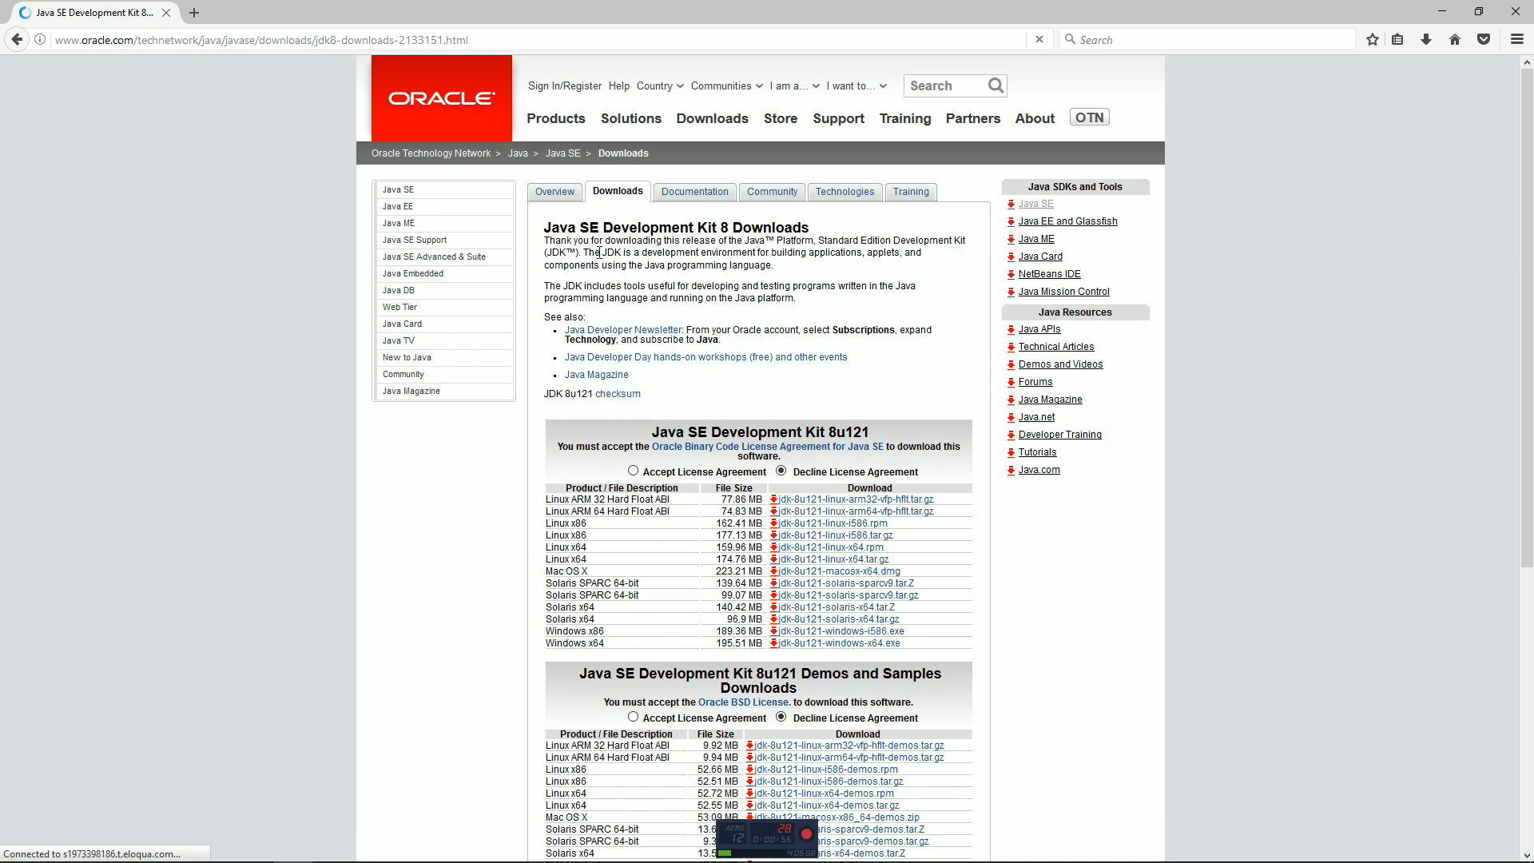
pyautogui.doubleClick(579, 227)
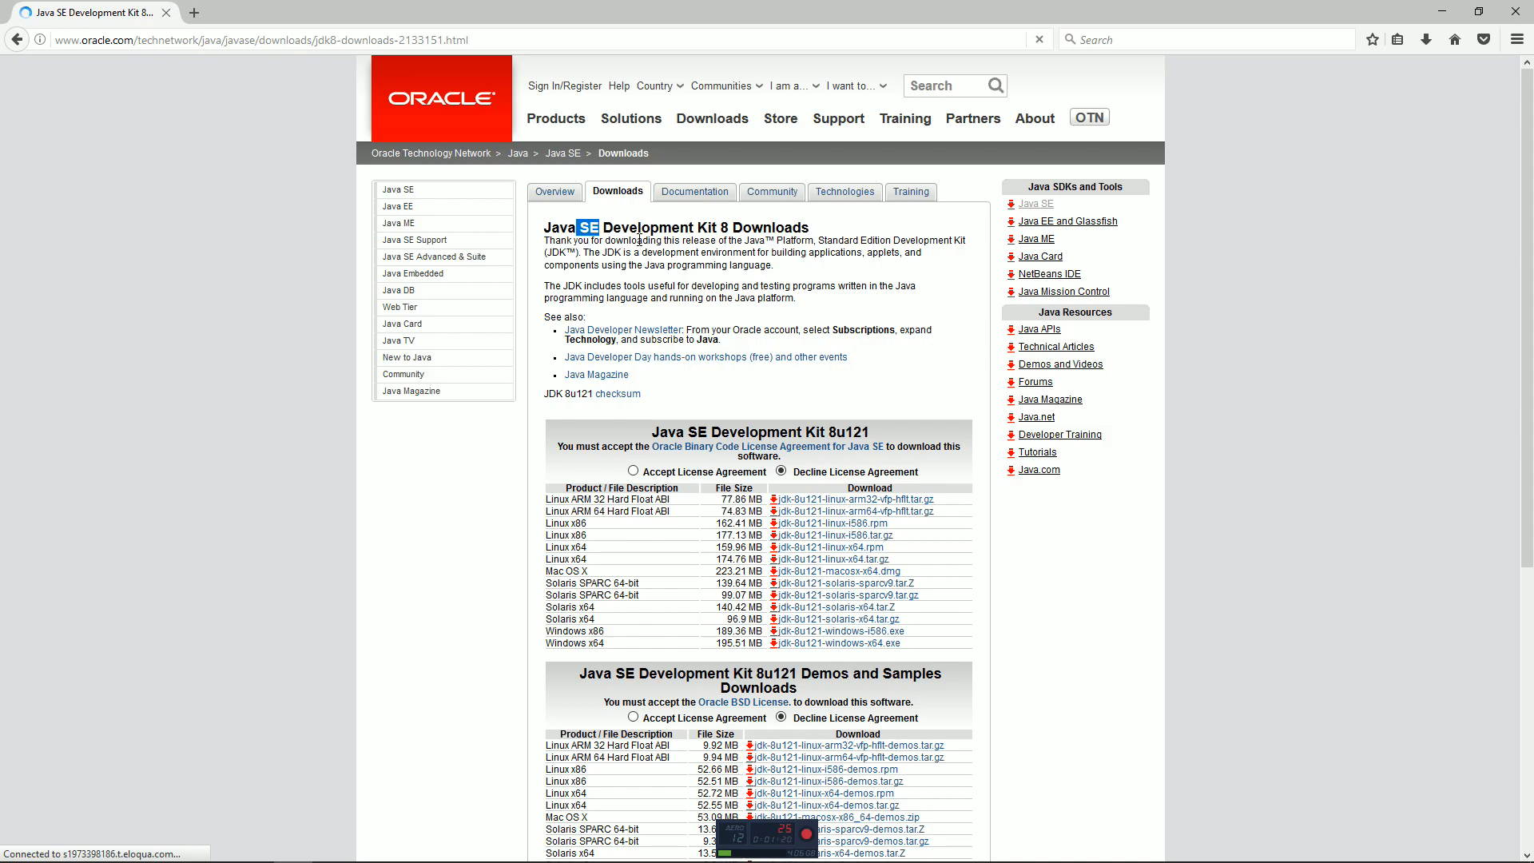
pyautogui.moveTo(669, 288)
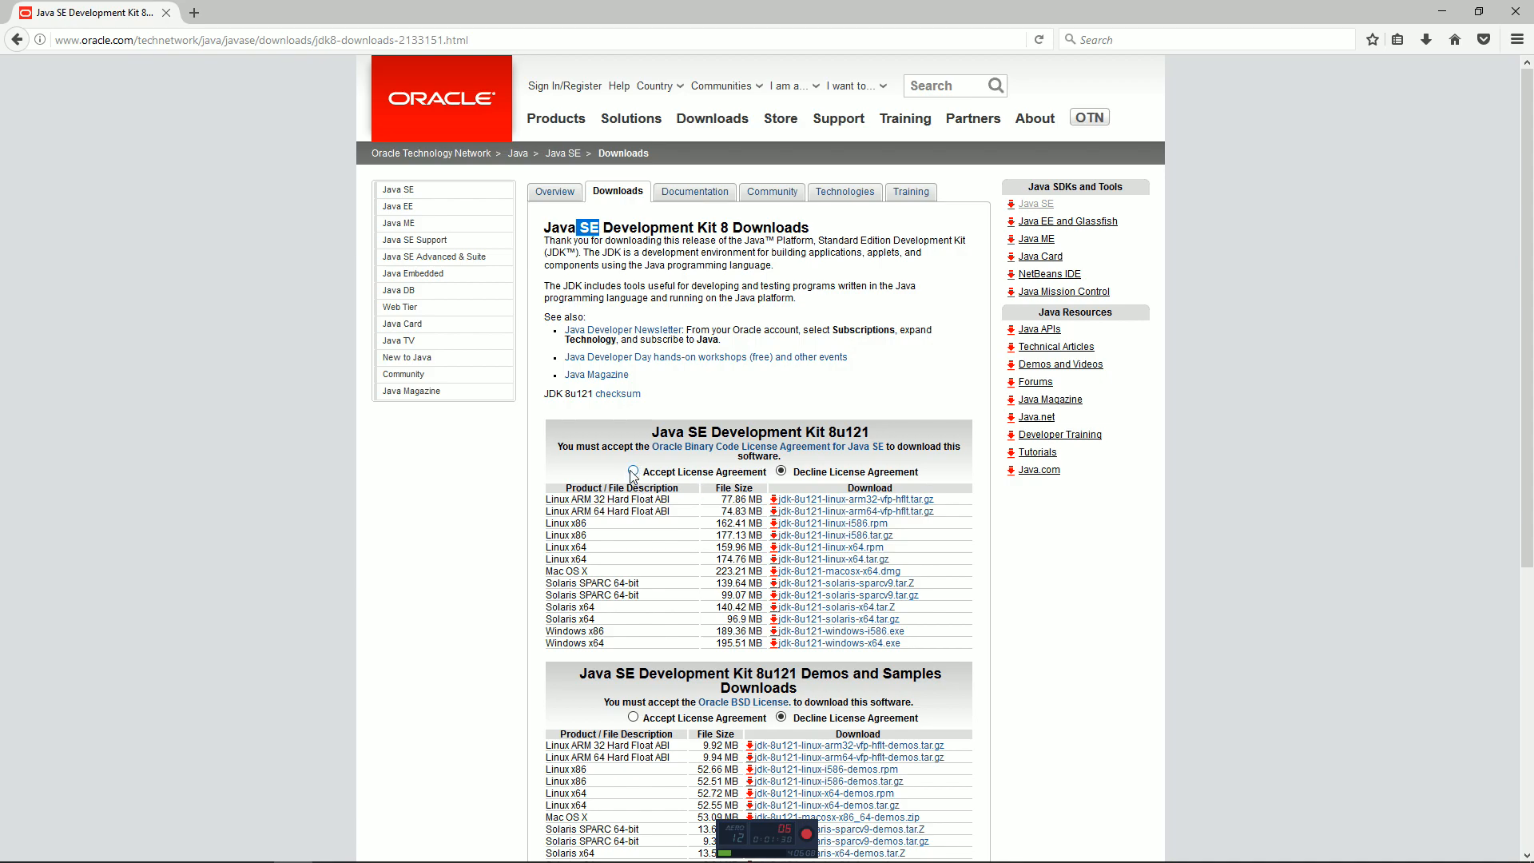
pyautogui.click(632, 472)
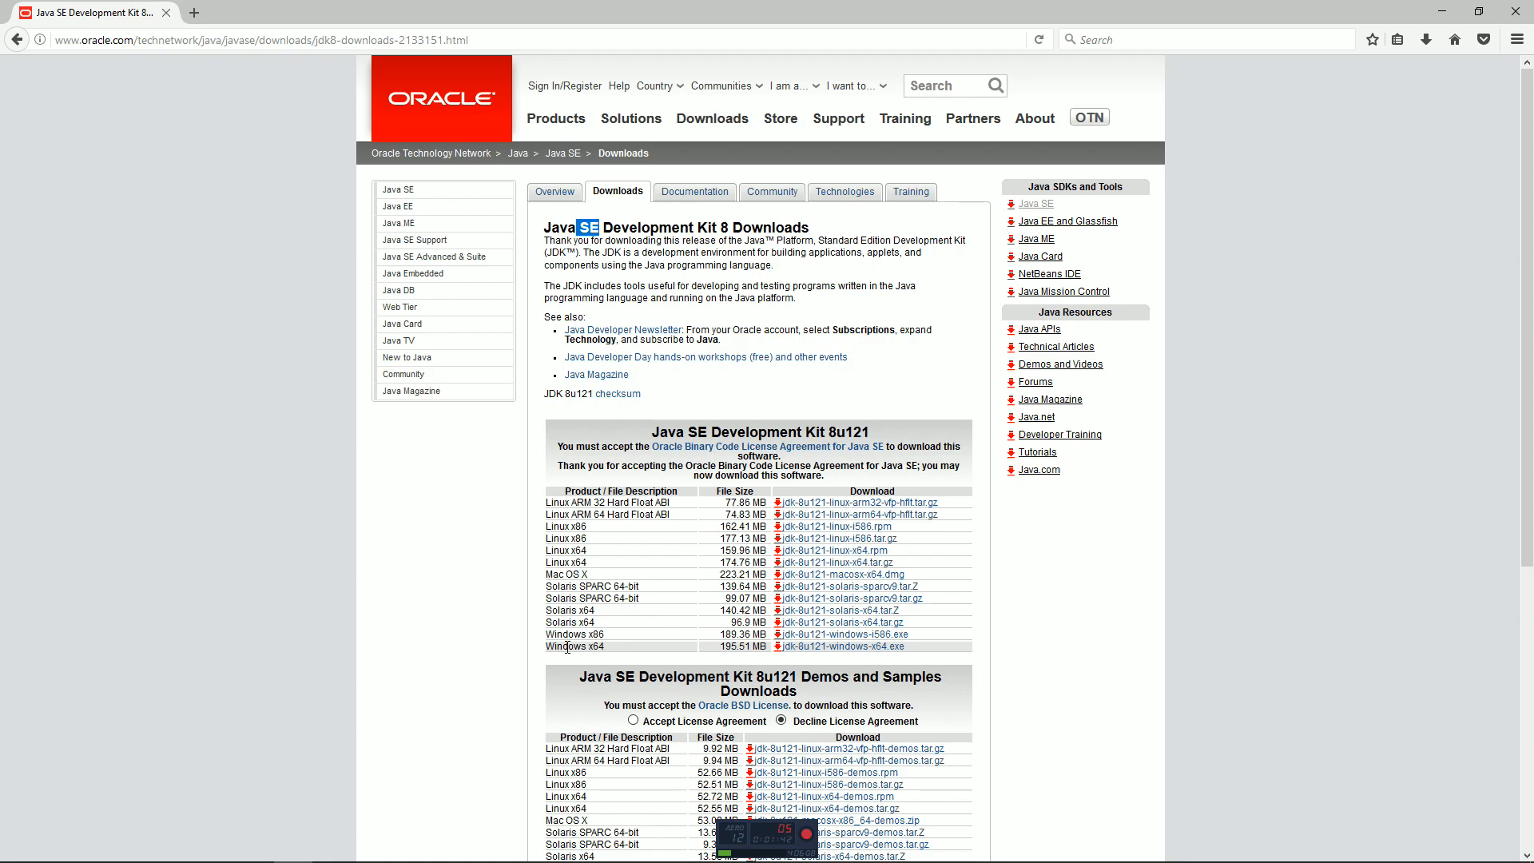
pyautogui.moveTo(380, 706)
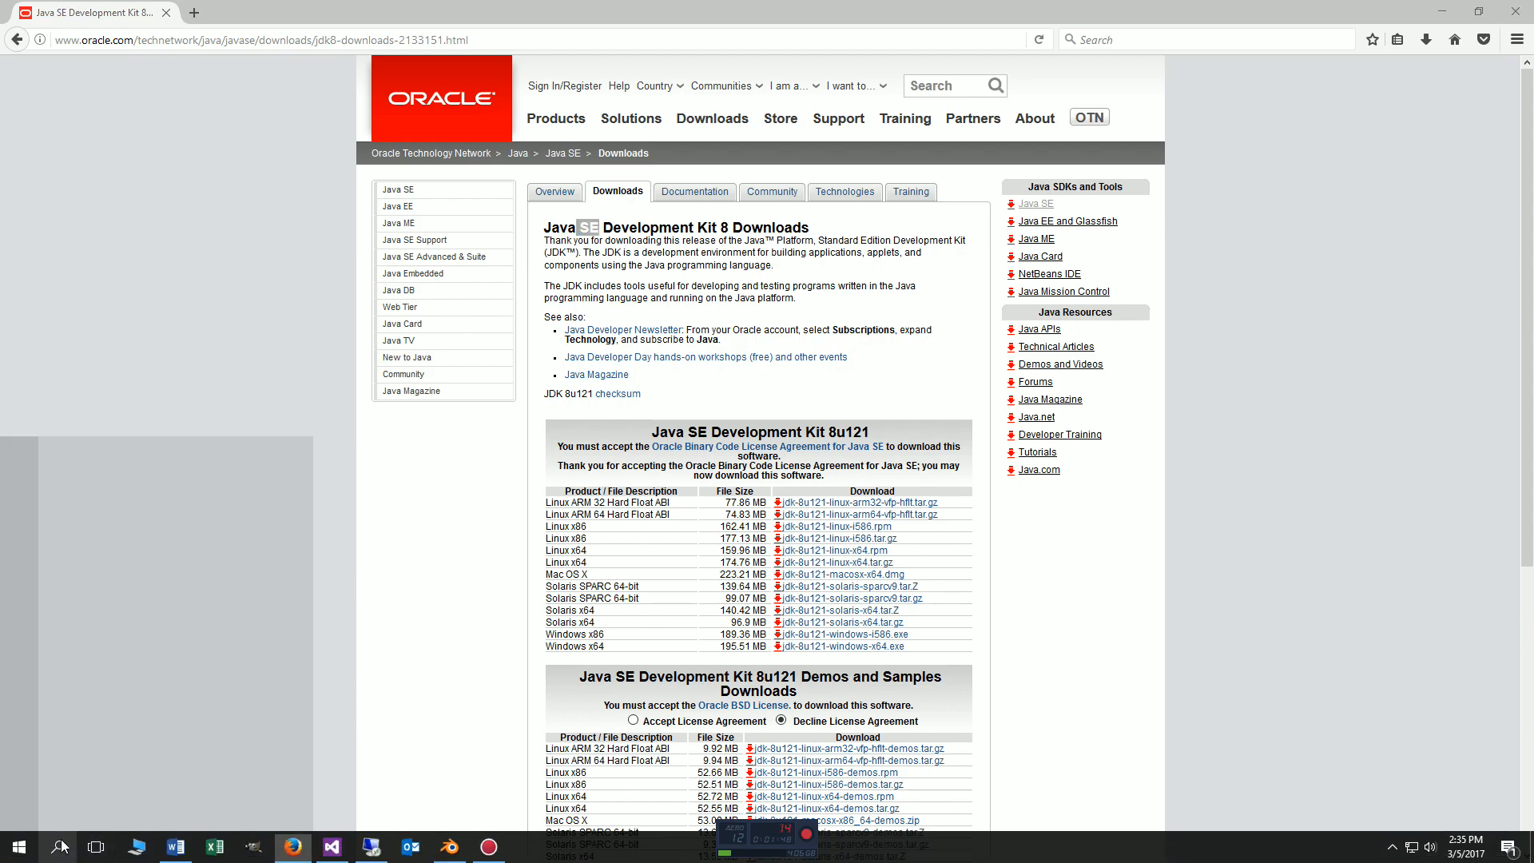
# Check This PC's system properties for a 64-bit OS, then close the window.
pyautogui.click(56, 846)
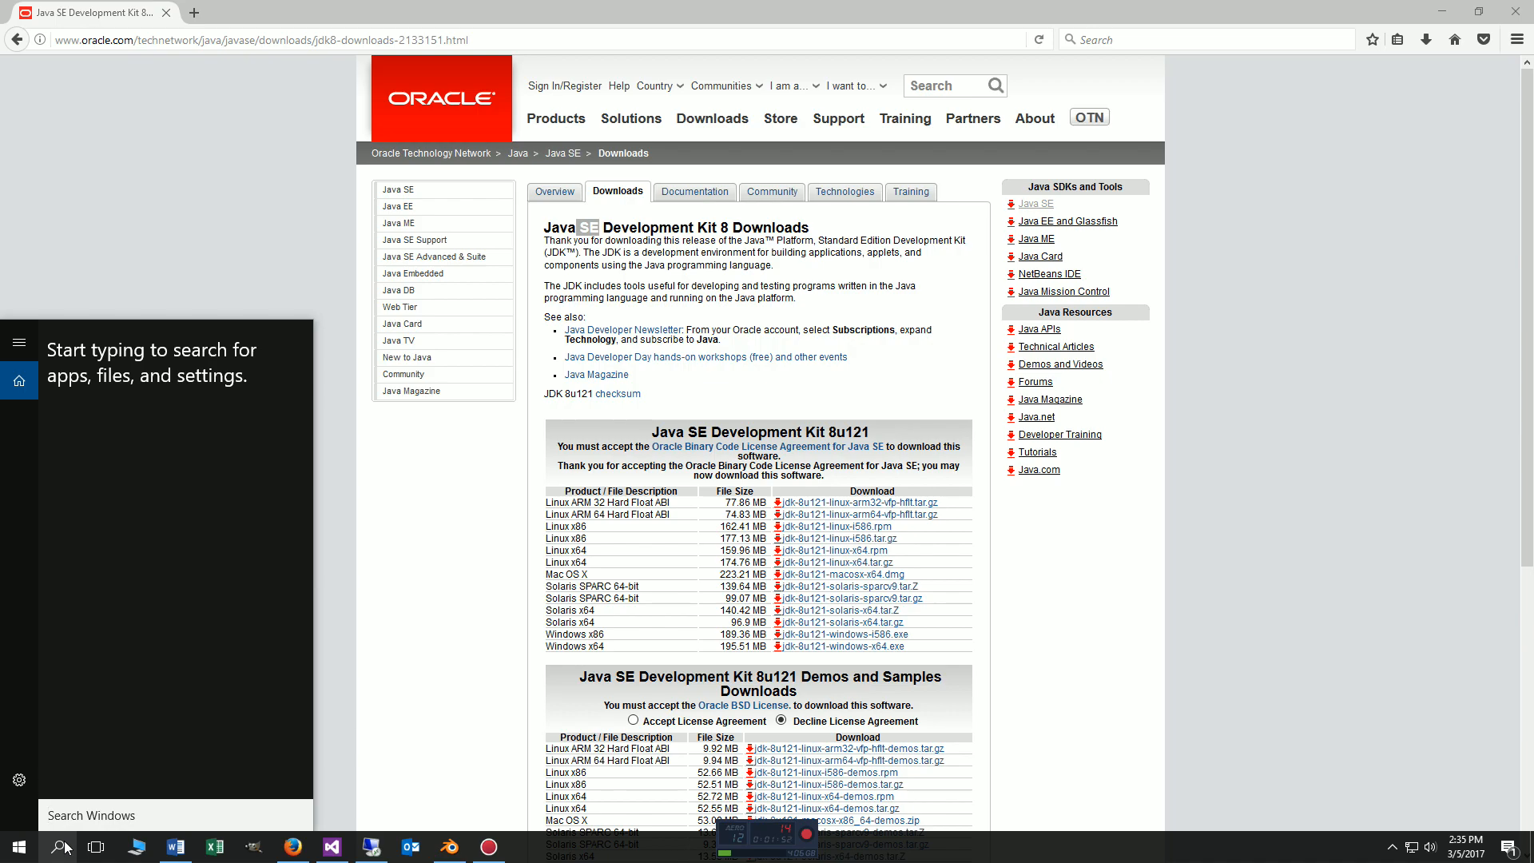
pyautogui.write('my')
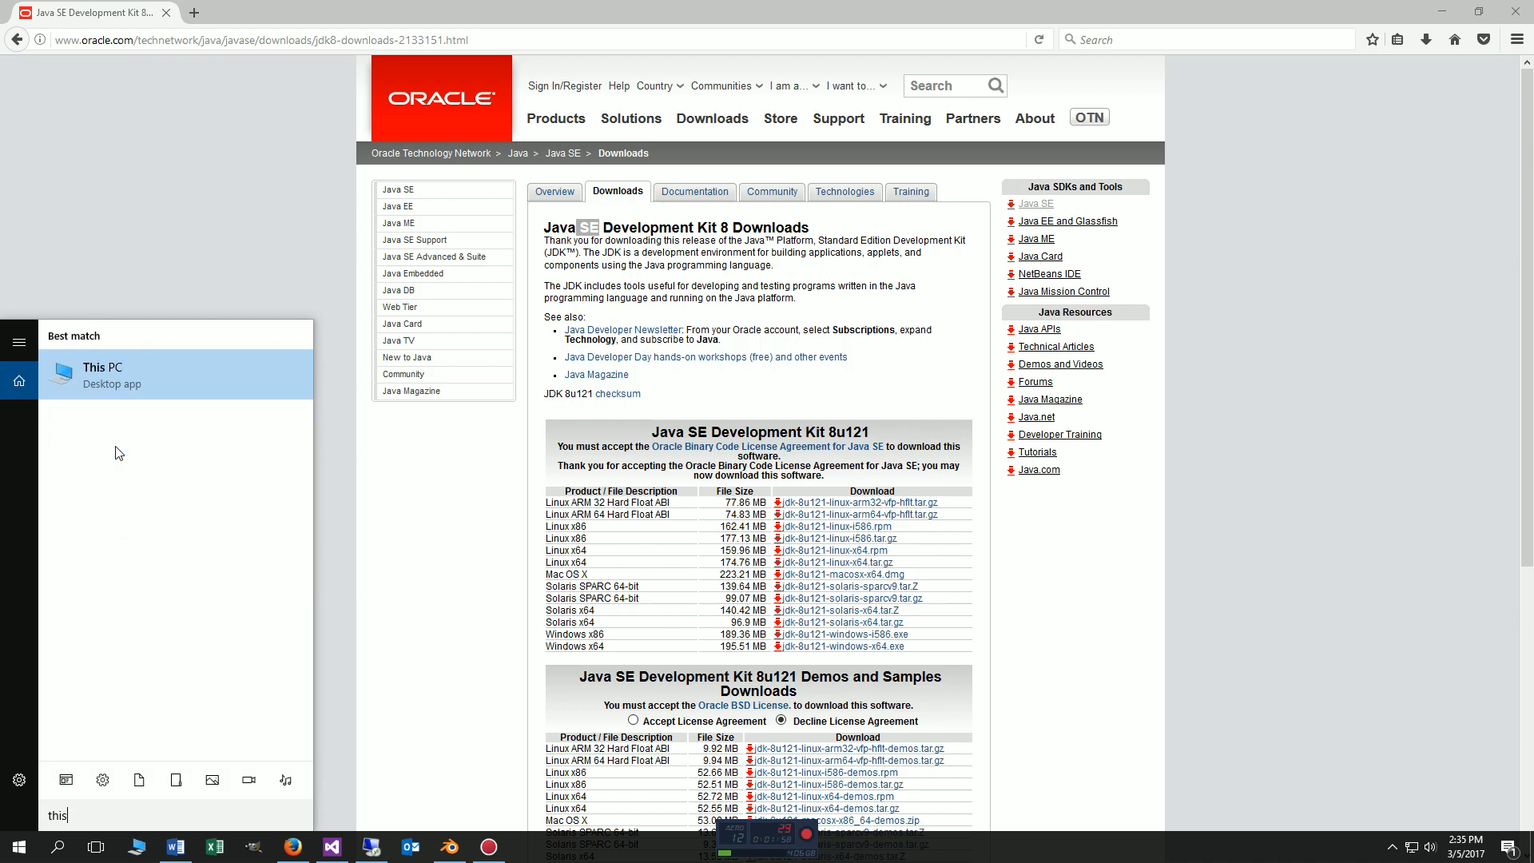
pyautogui.rightClick(102, 374)
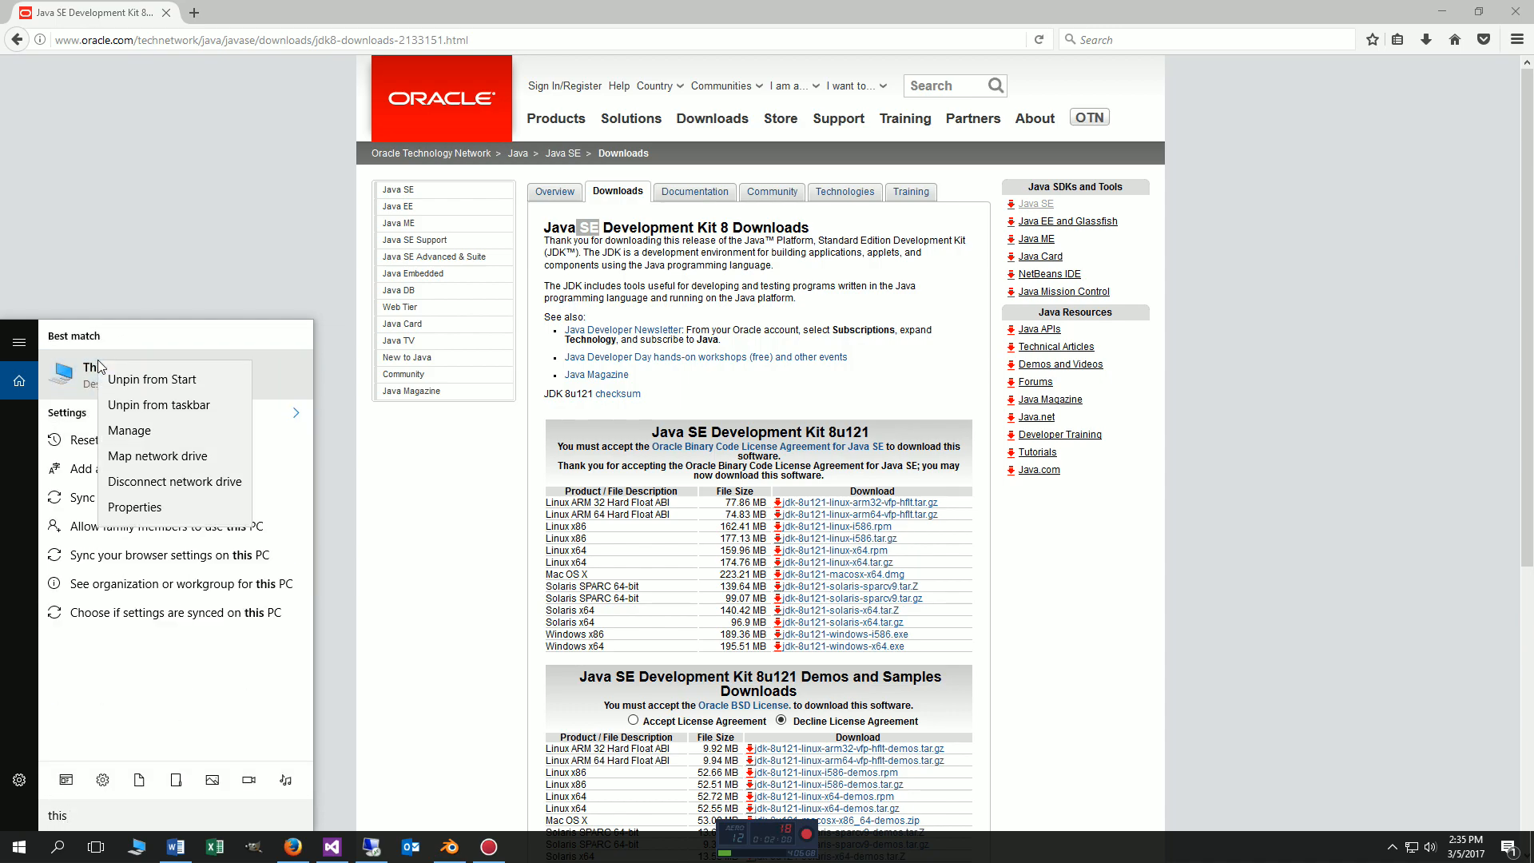
pyautogui.moveTo(140, 512)
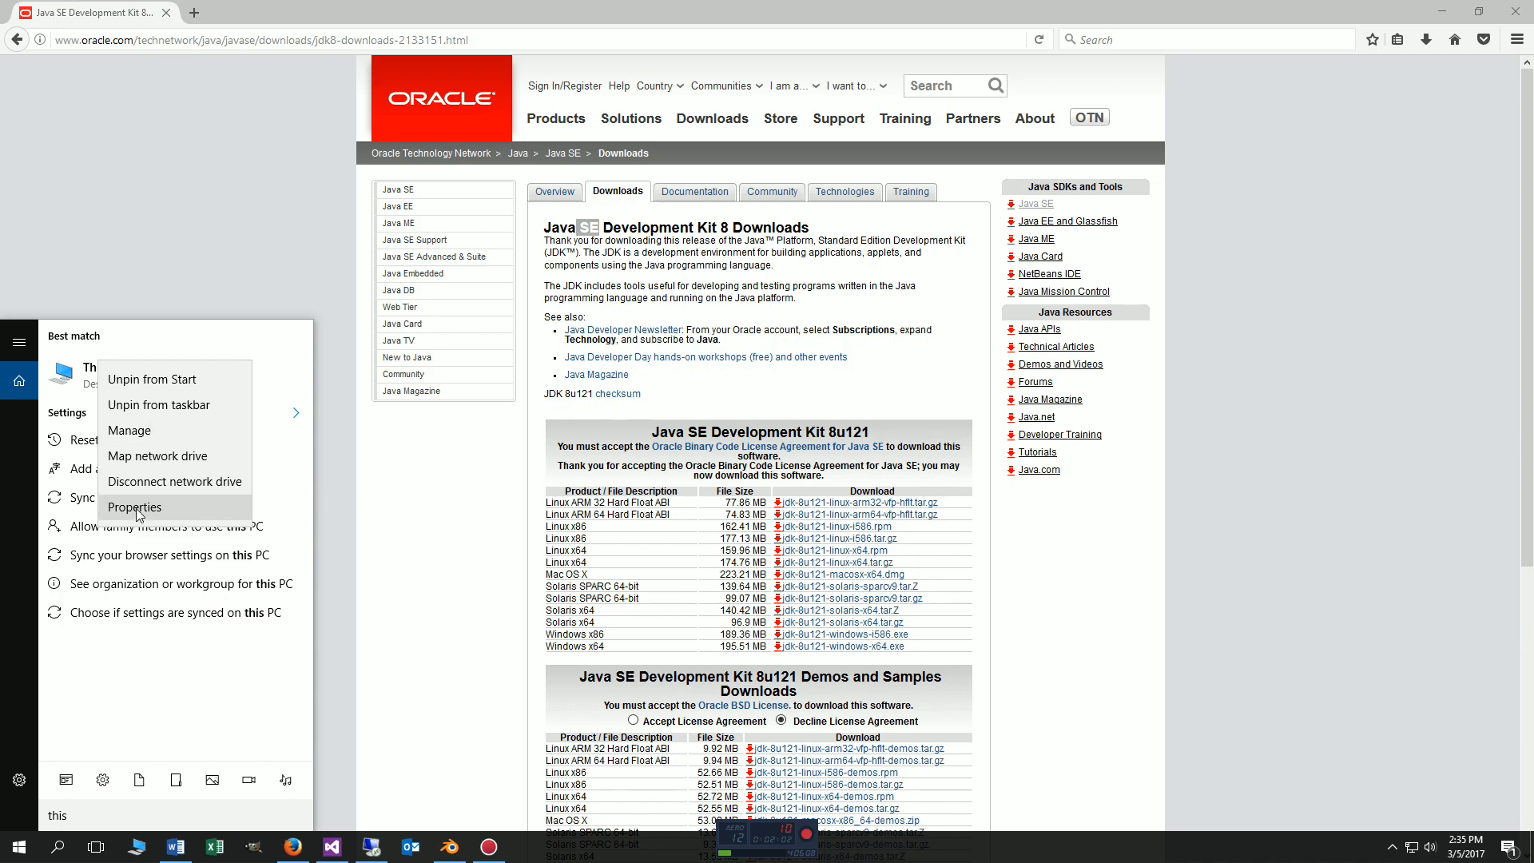
pyautogui.click(134, 507)
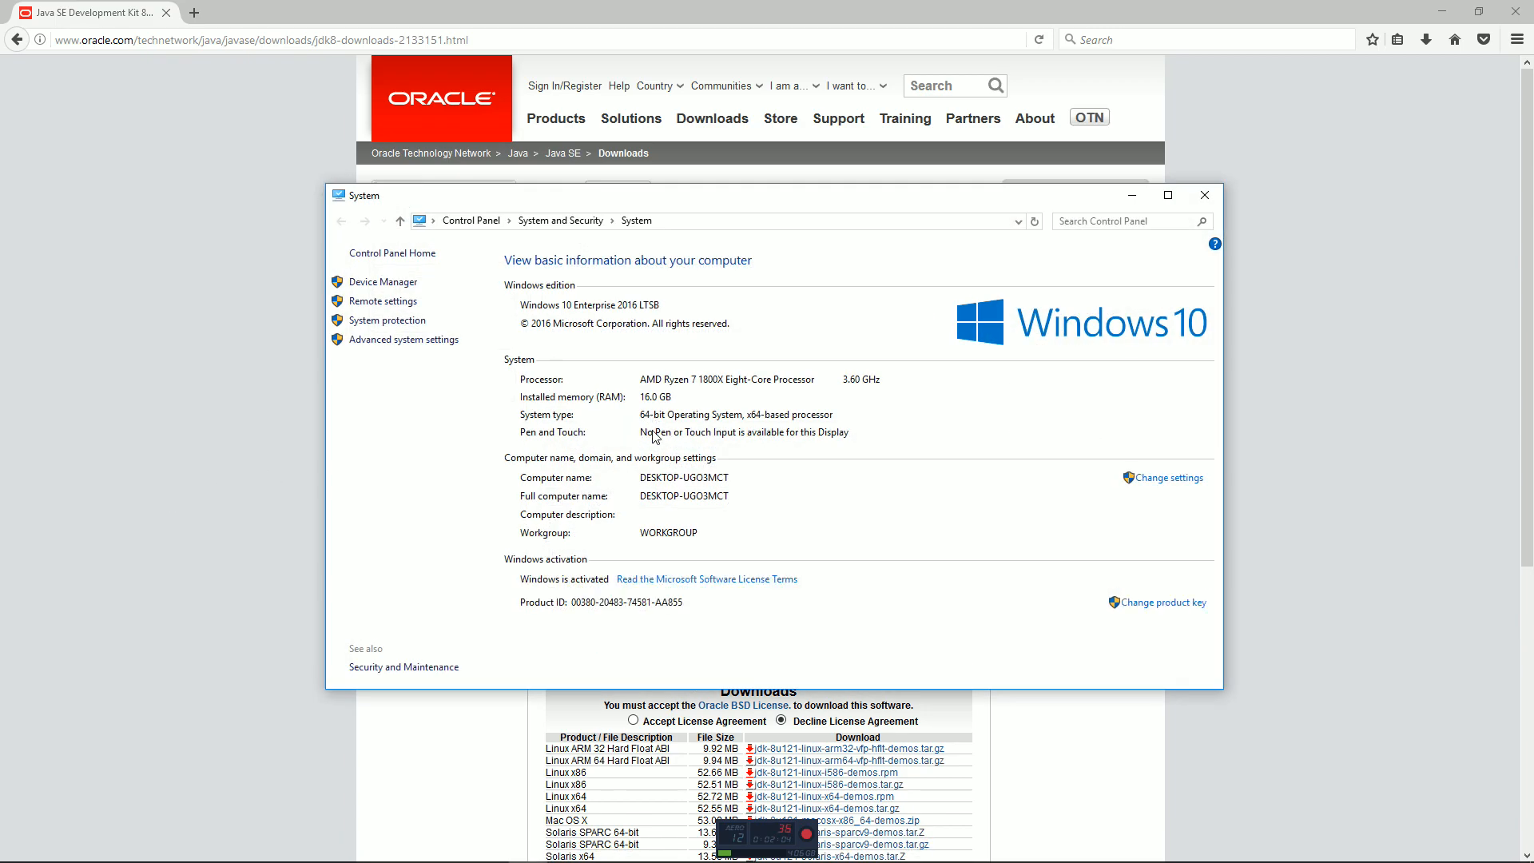
pyautogui.moveTo(643, 421)
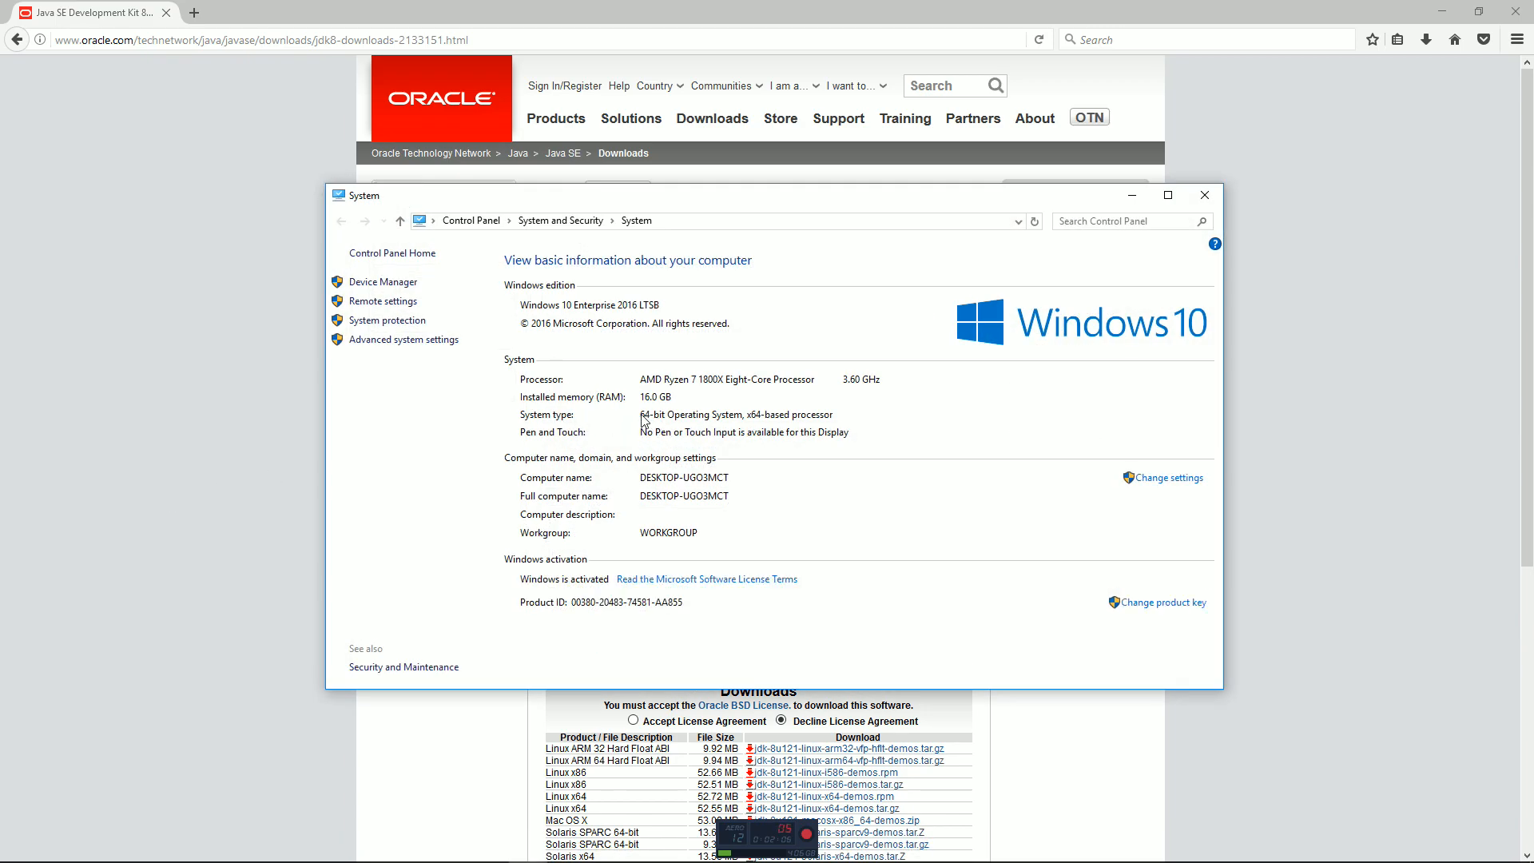
pyautogui.moveTo(772, 421)
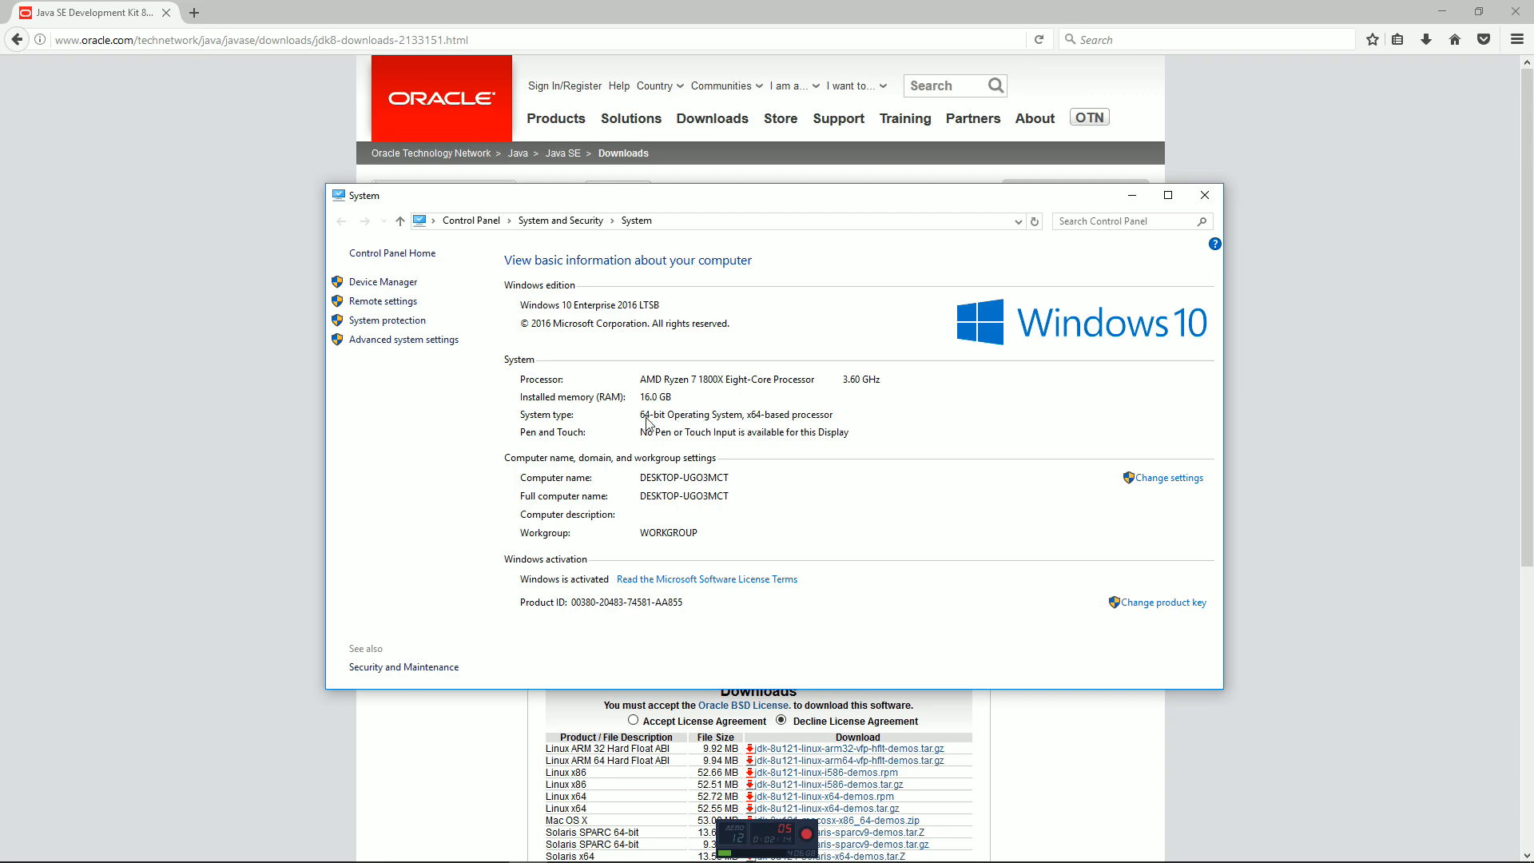
pyautogui.moveTo(728, 424)
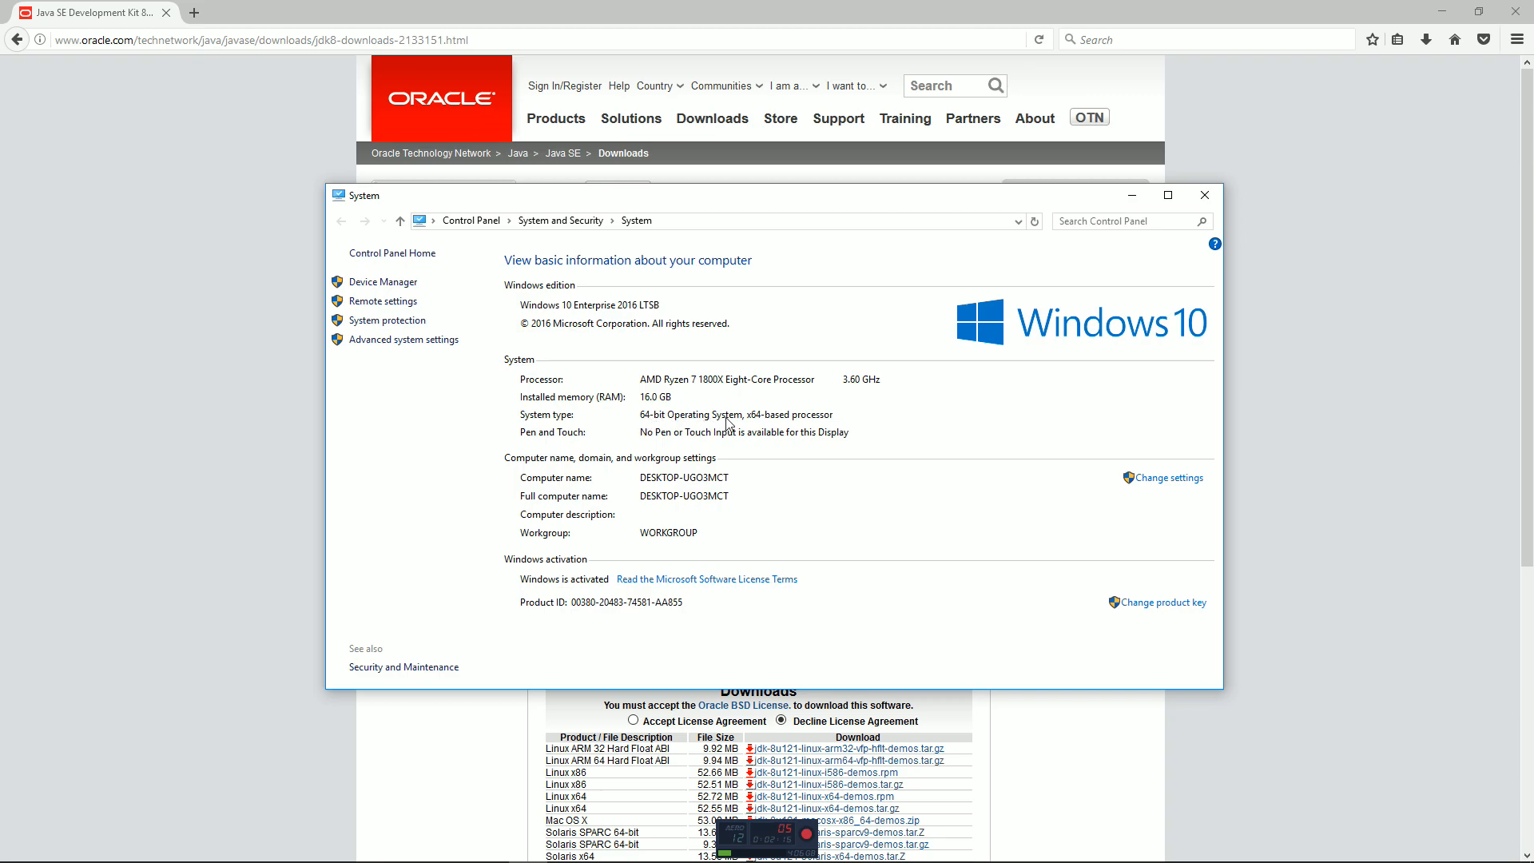
pyautogui.moveTo(748, 203)
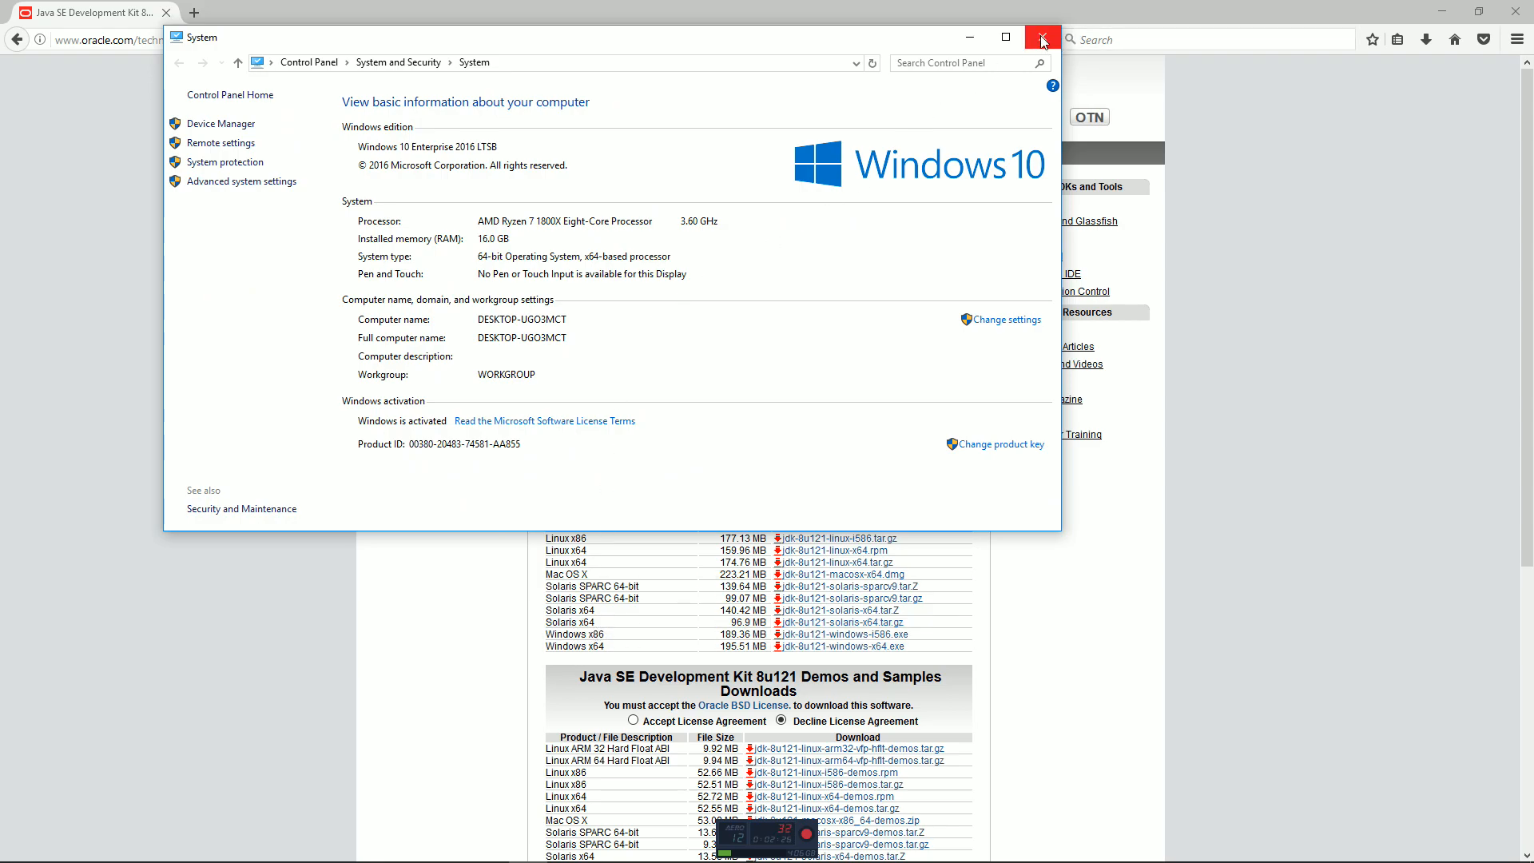
pyautogui.click(1041, 37)
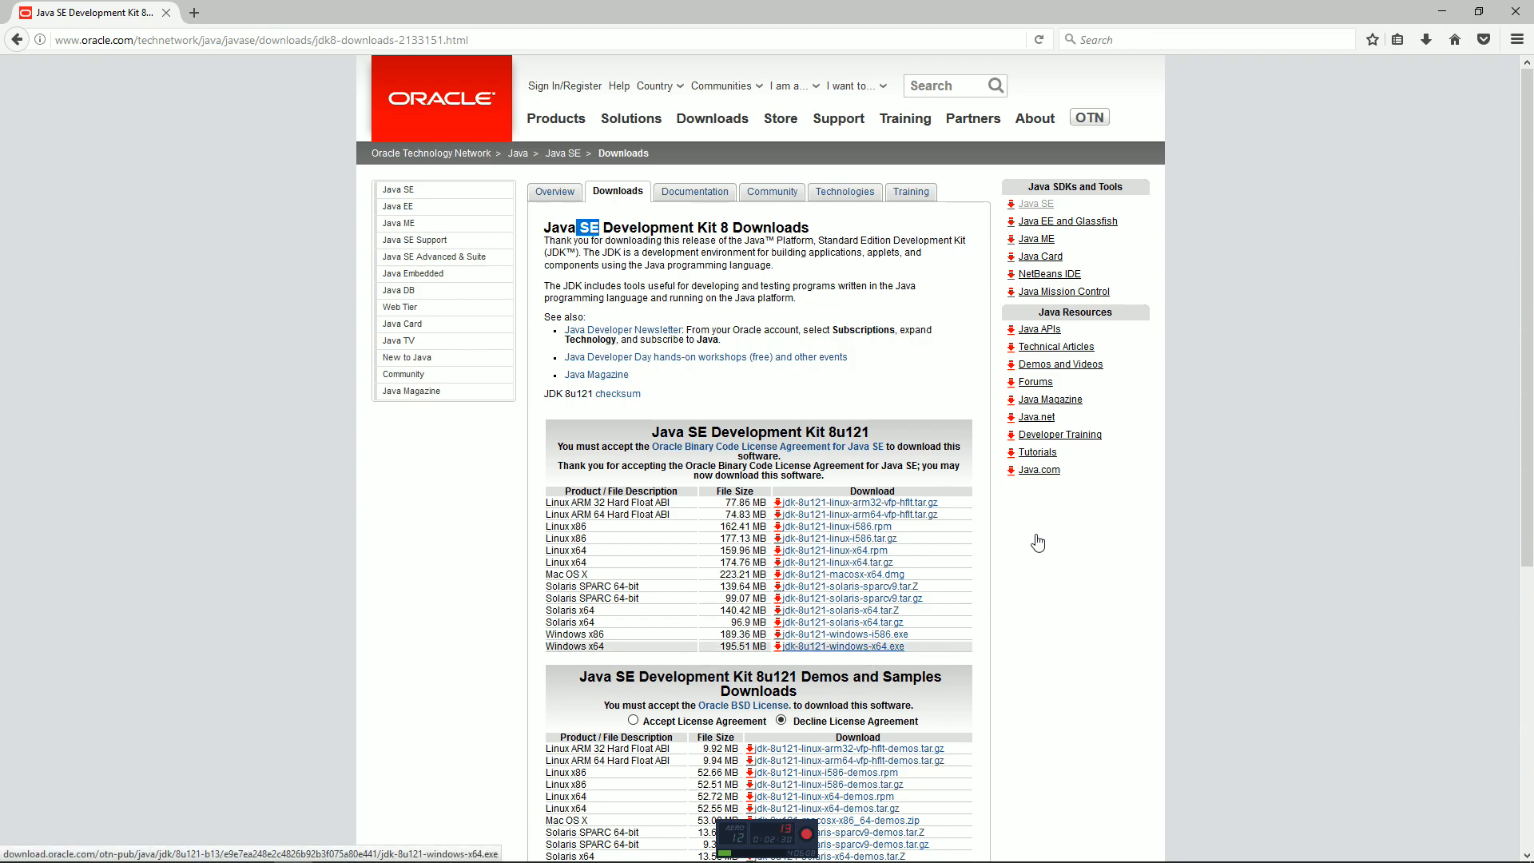
# Save jdk-8u121-windows-x64.exe and run it from Firefox's Downloads panel.
pyautogui.click(842, 646)
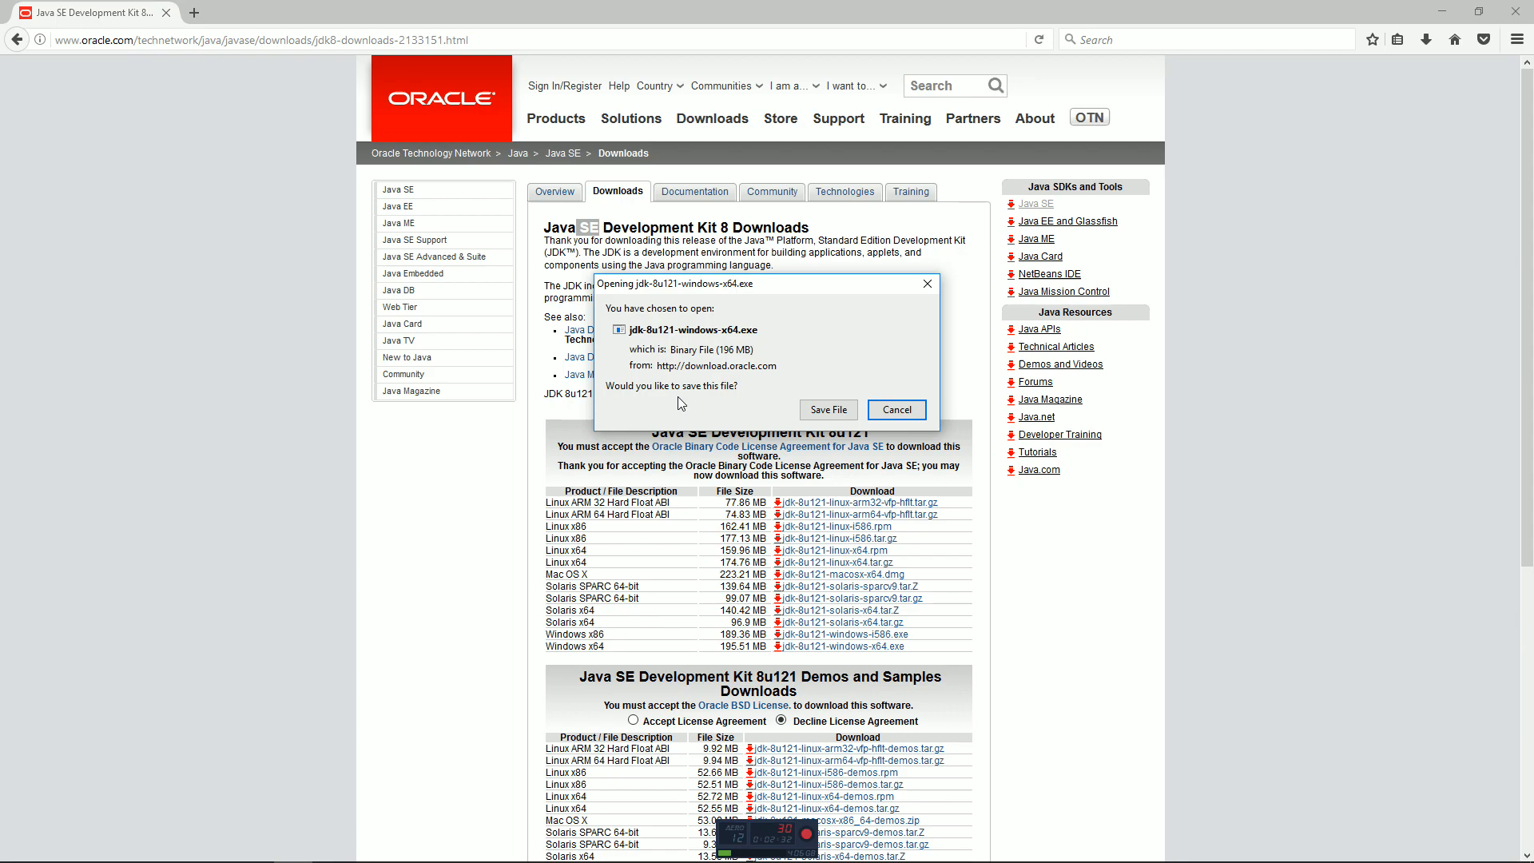
pyautogui.click(897, 410)
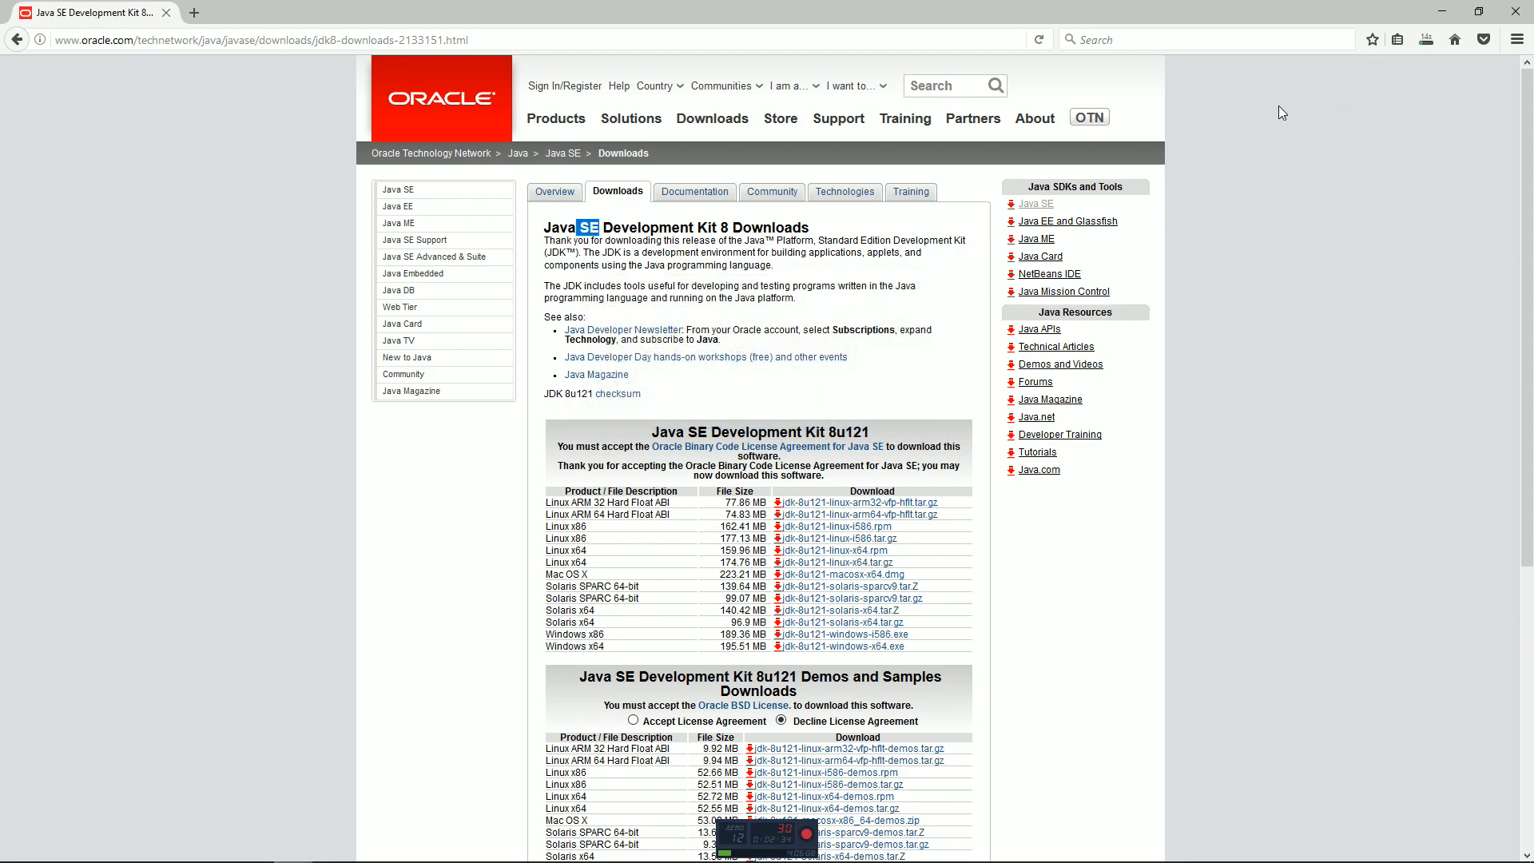
pyautogui.click(840, 647)
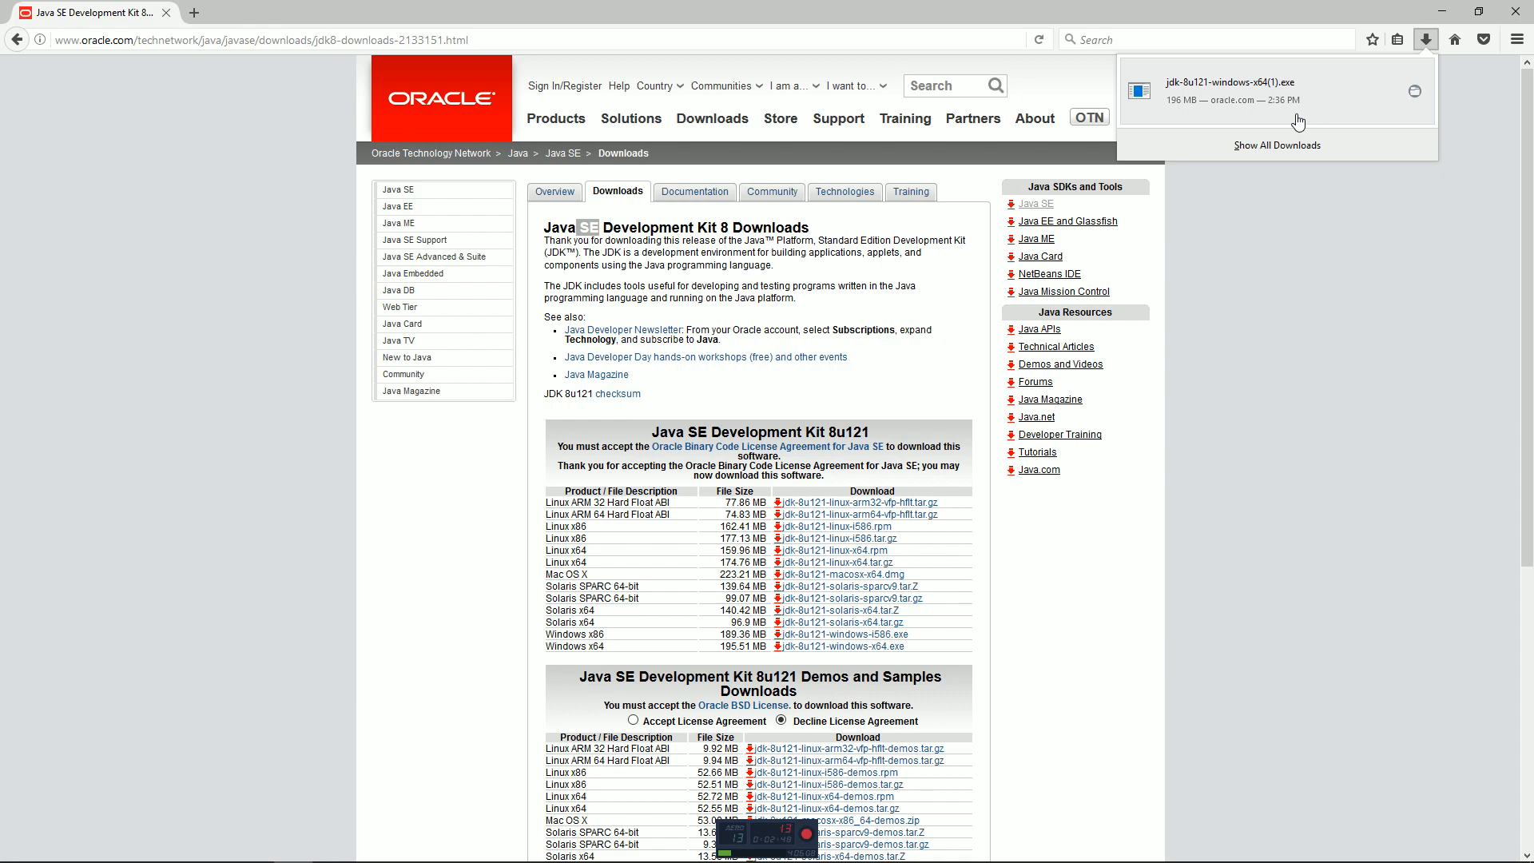
pyautogui.click(892, 311)
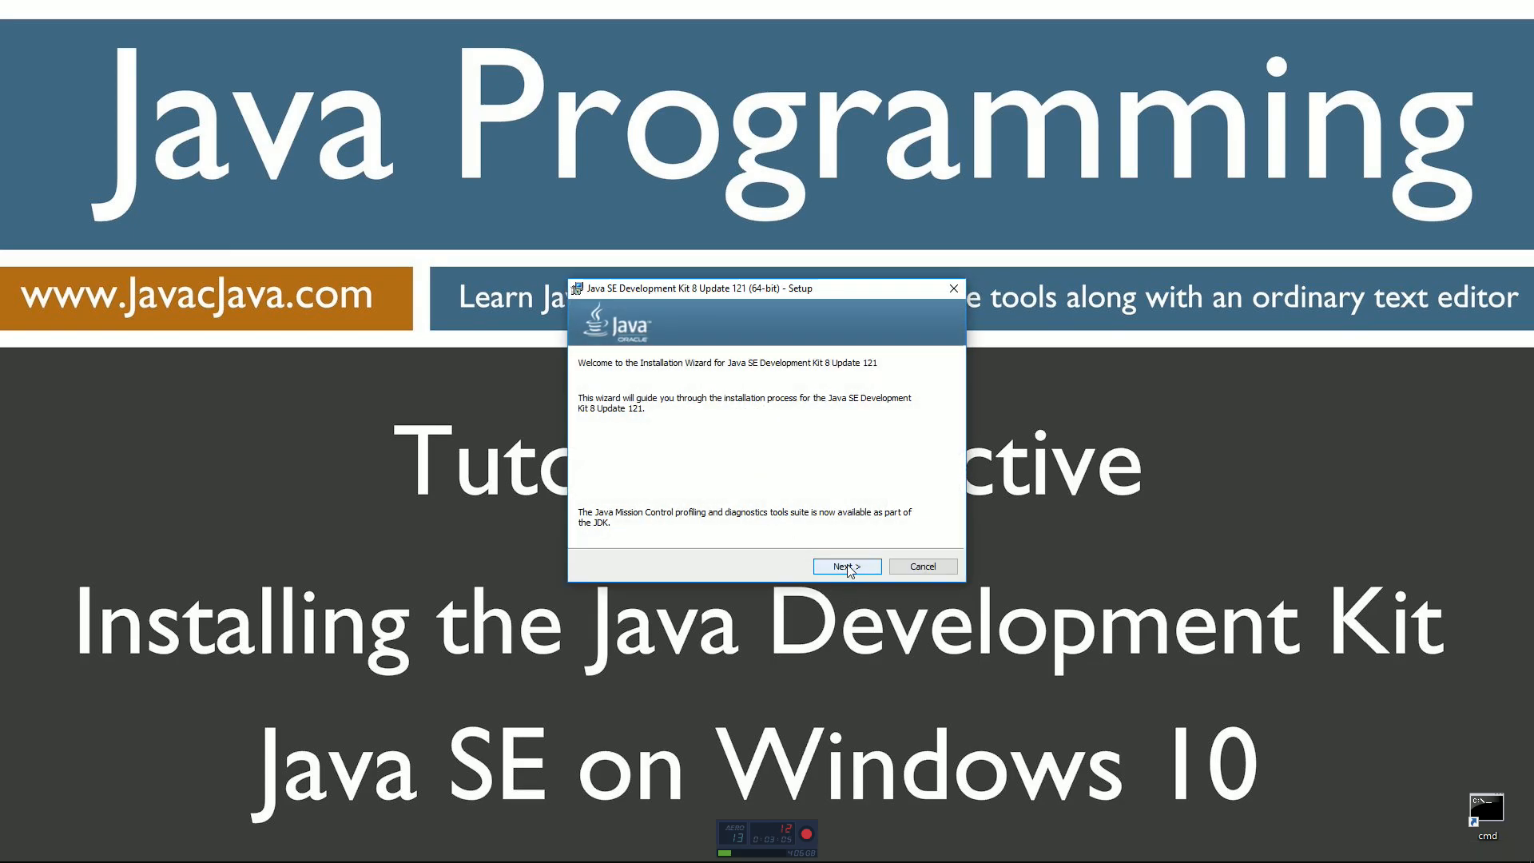
# Install JDK 8 Update 121 (64-bit) with default features and folders, then close the installer.
pyautogui.click(847, 566)
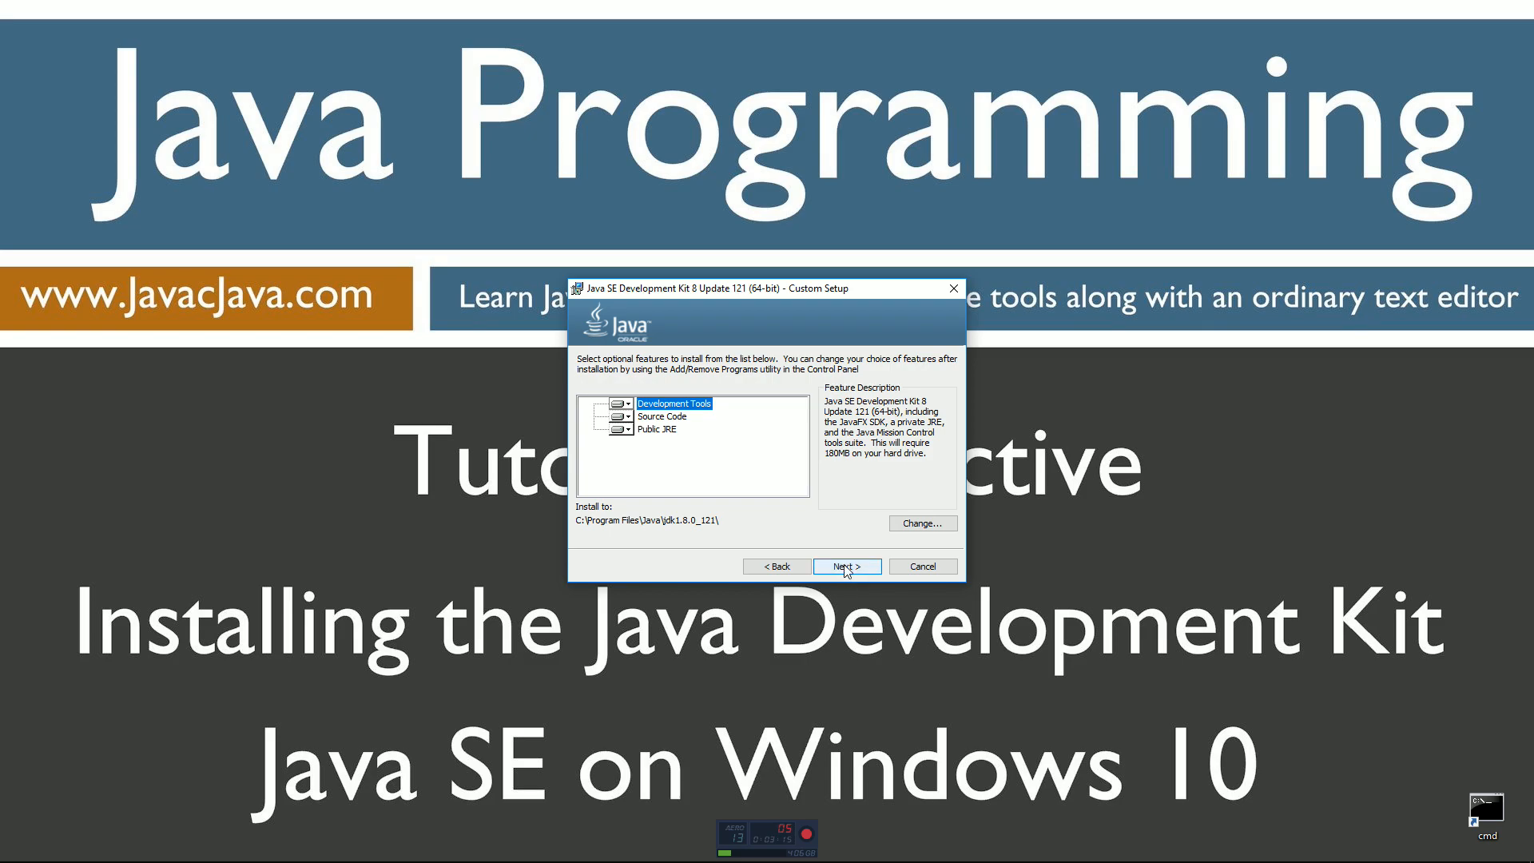
pyautogui.click(847, 566)
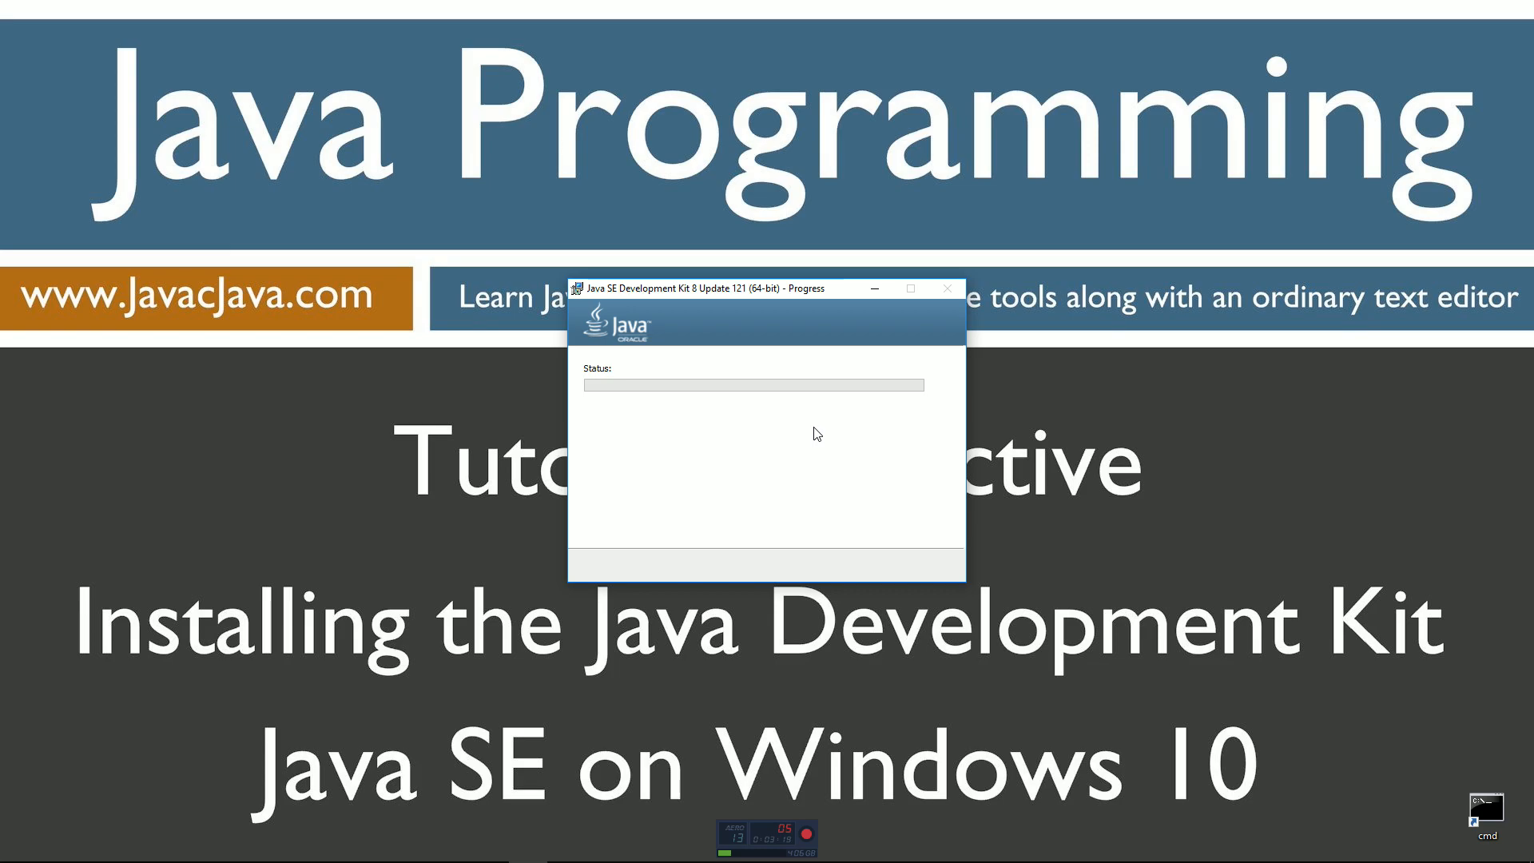
pyautogui.moveTo(757, 413)
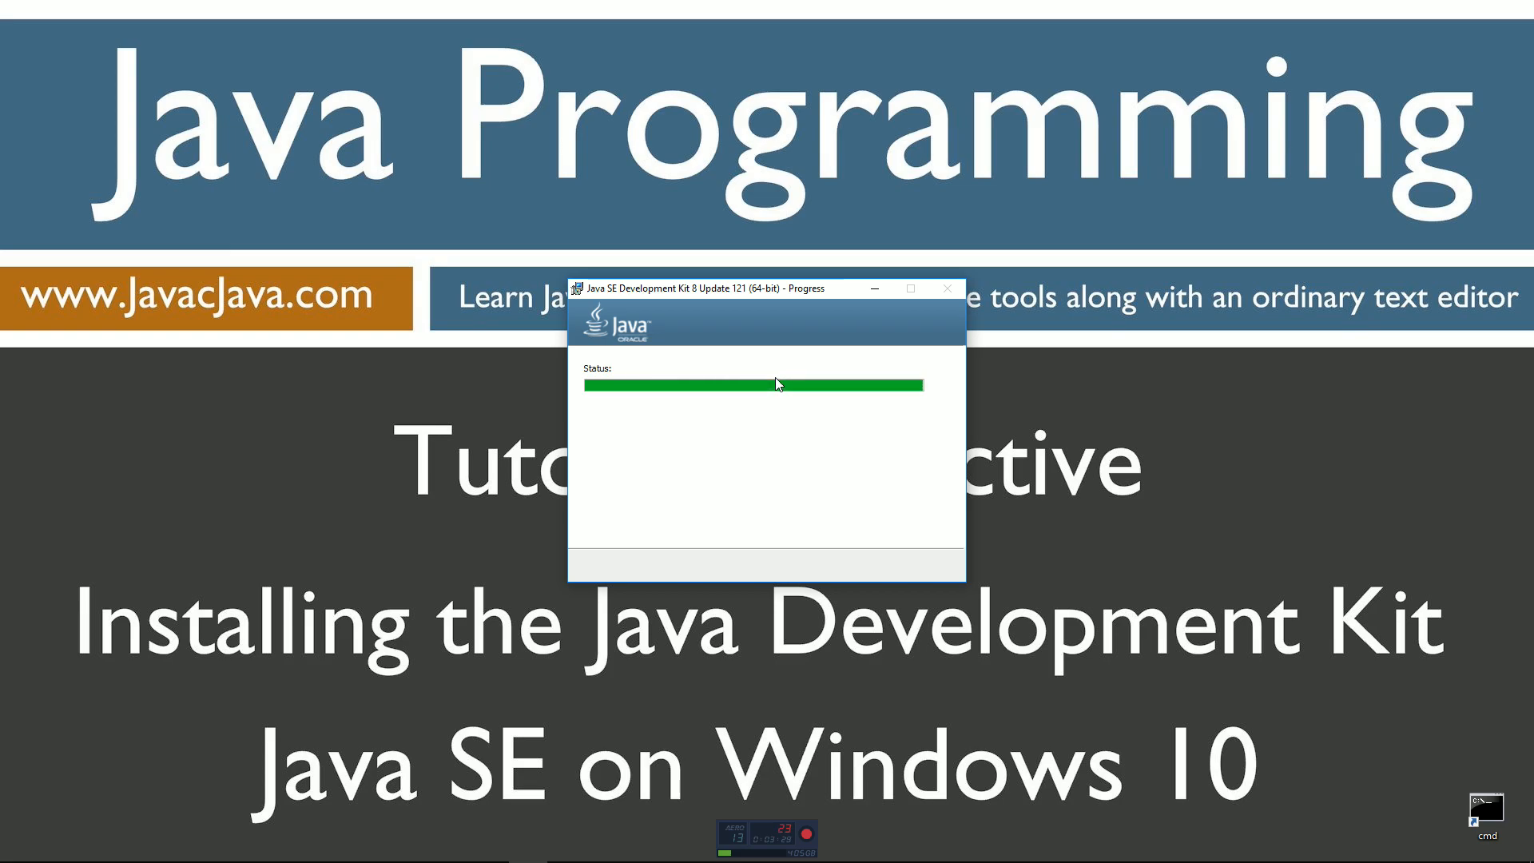
pyautogui.moveTo(750, 435)
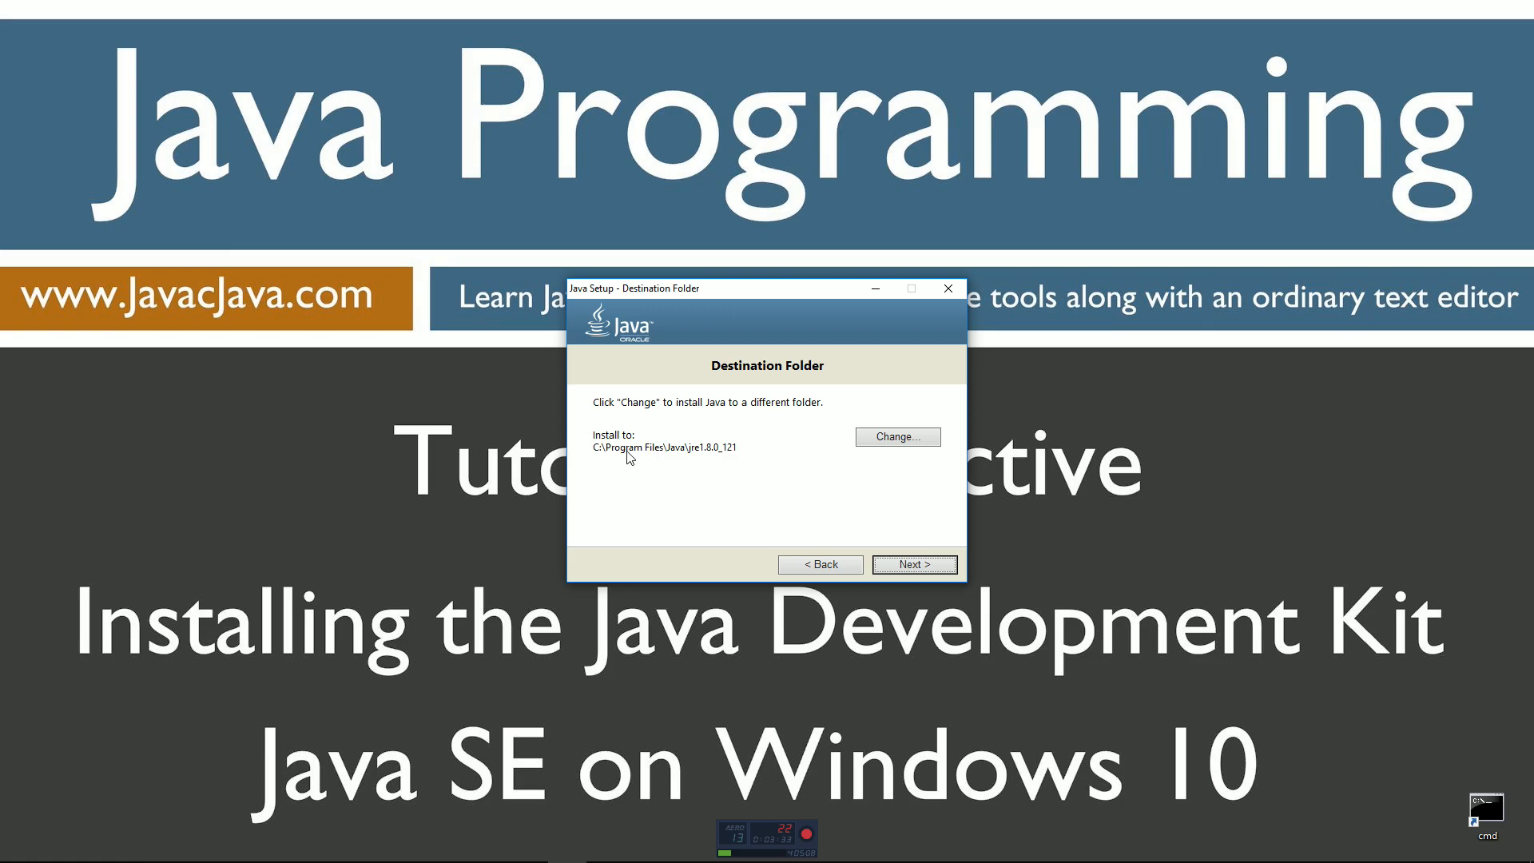
pyautogui.moveTo(706, 456)
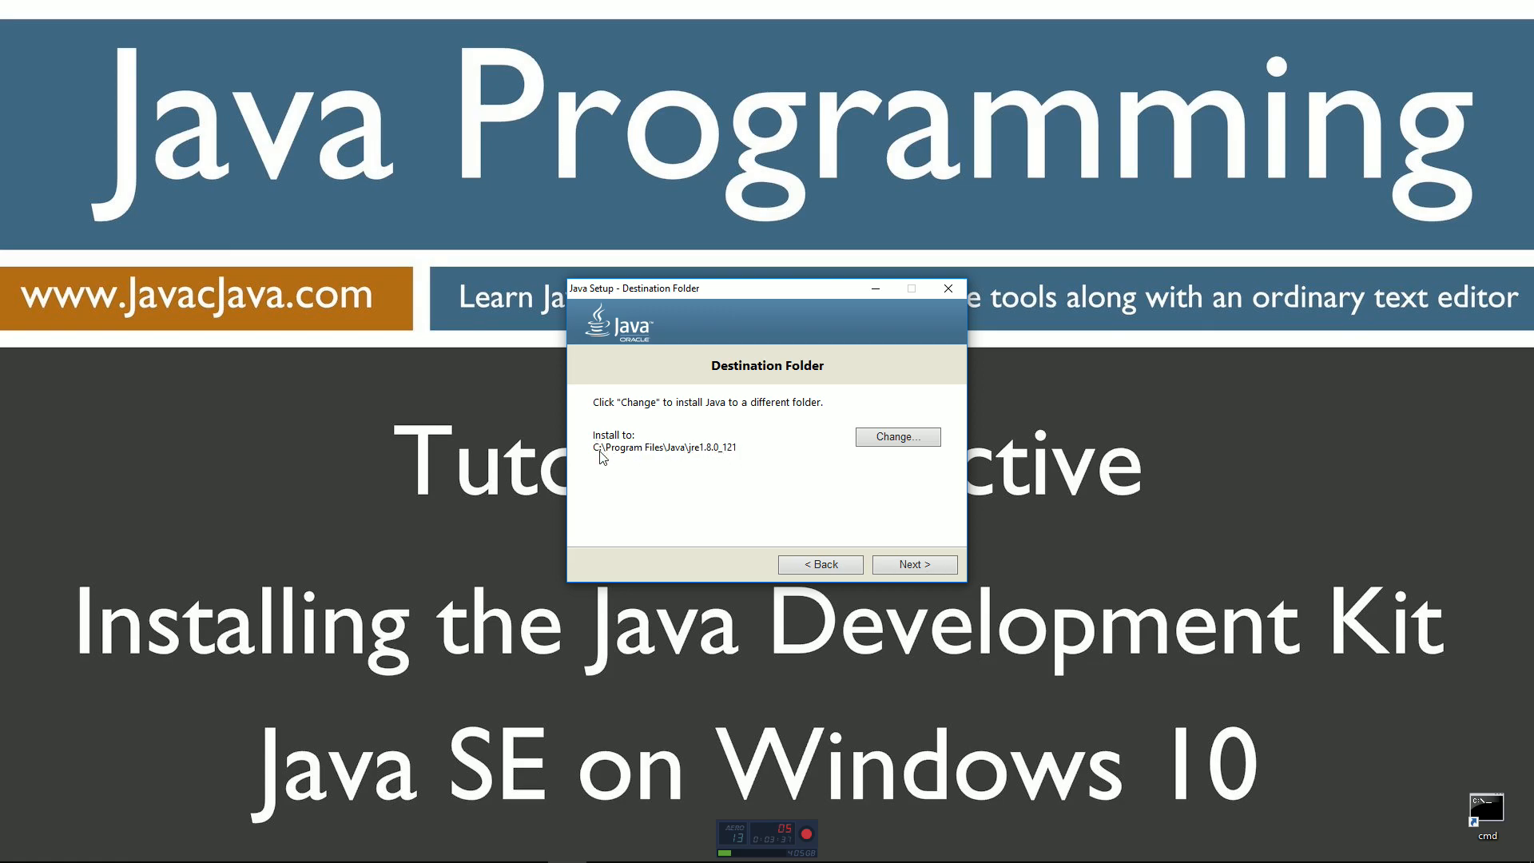
pyautogui.moveTo(684, 457)
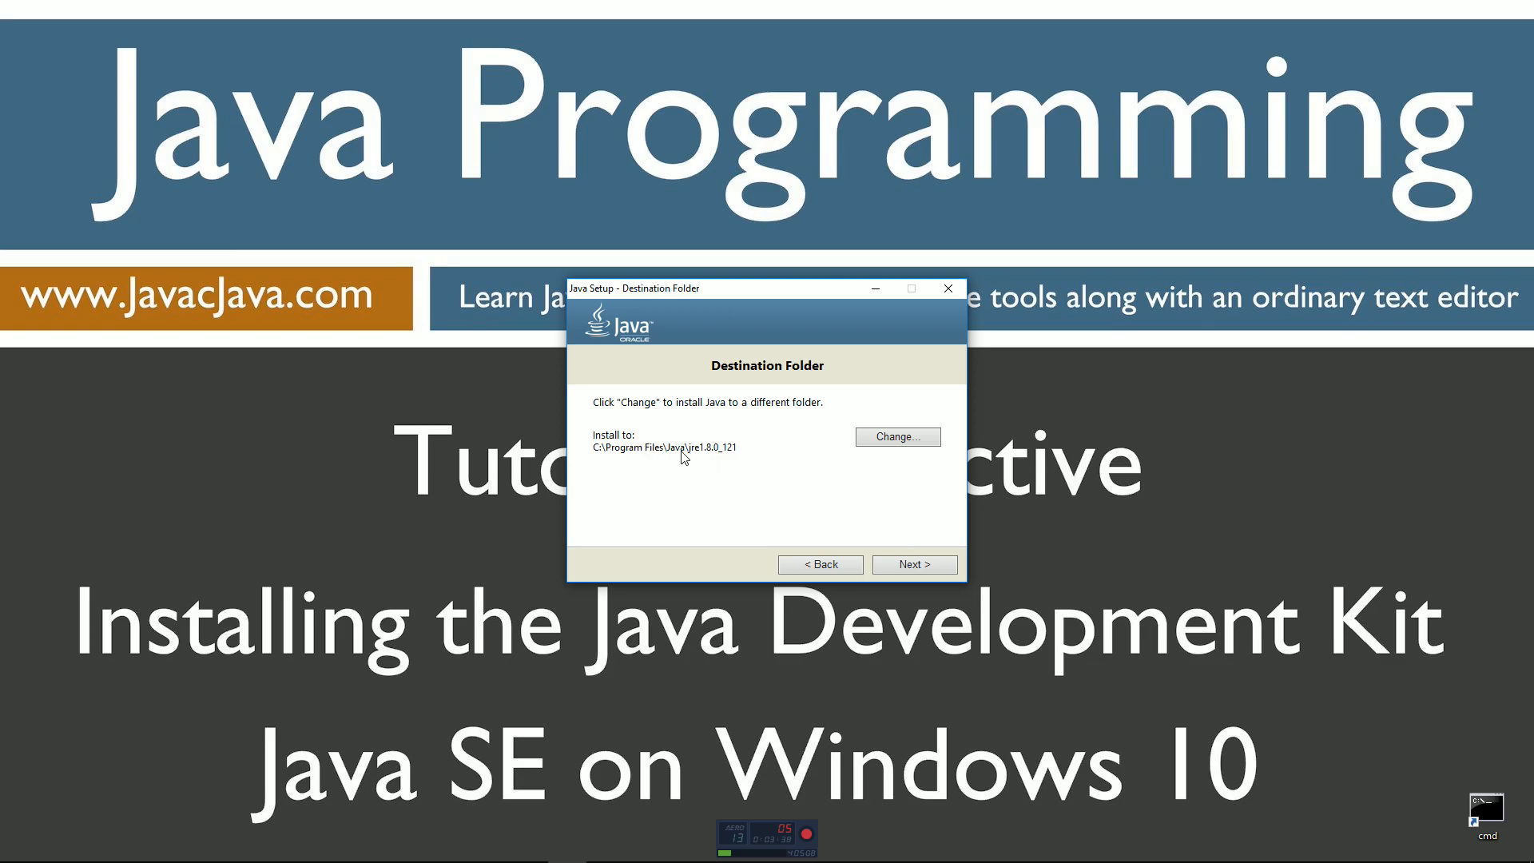
pyautogui.moveTo(656, 460)
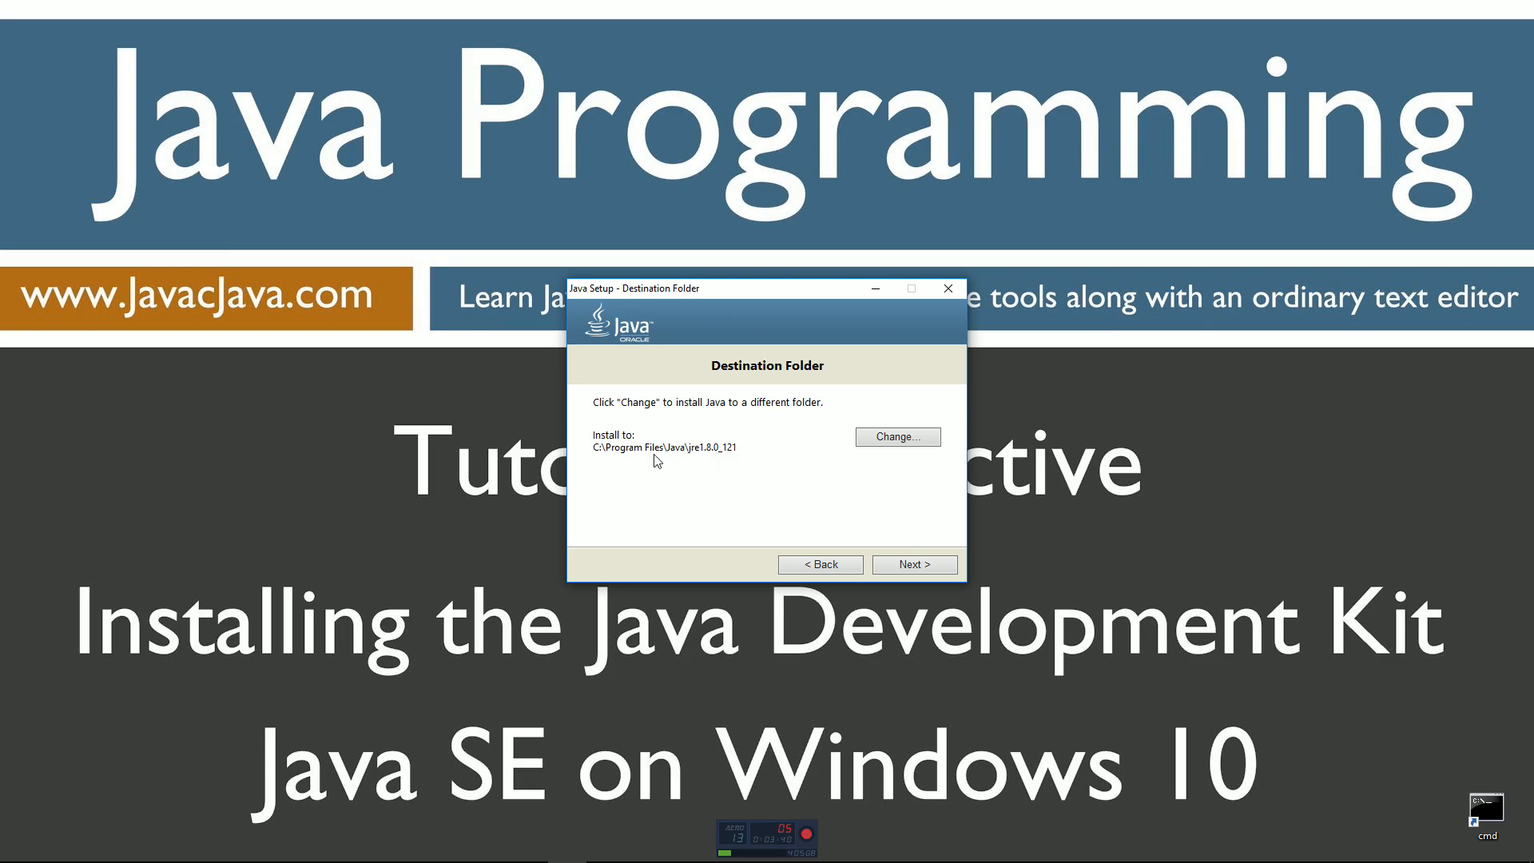
pyautogui.moveTo(717, 495)
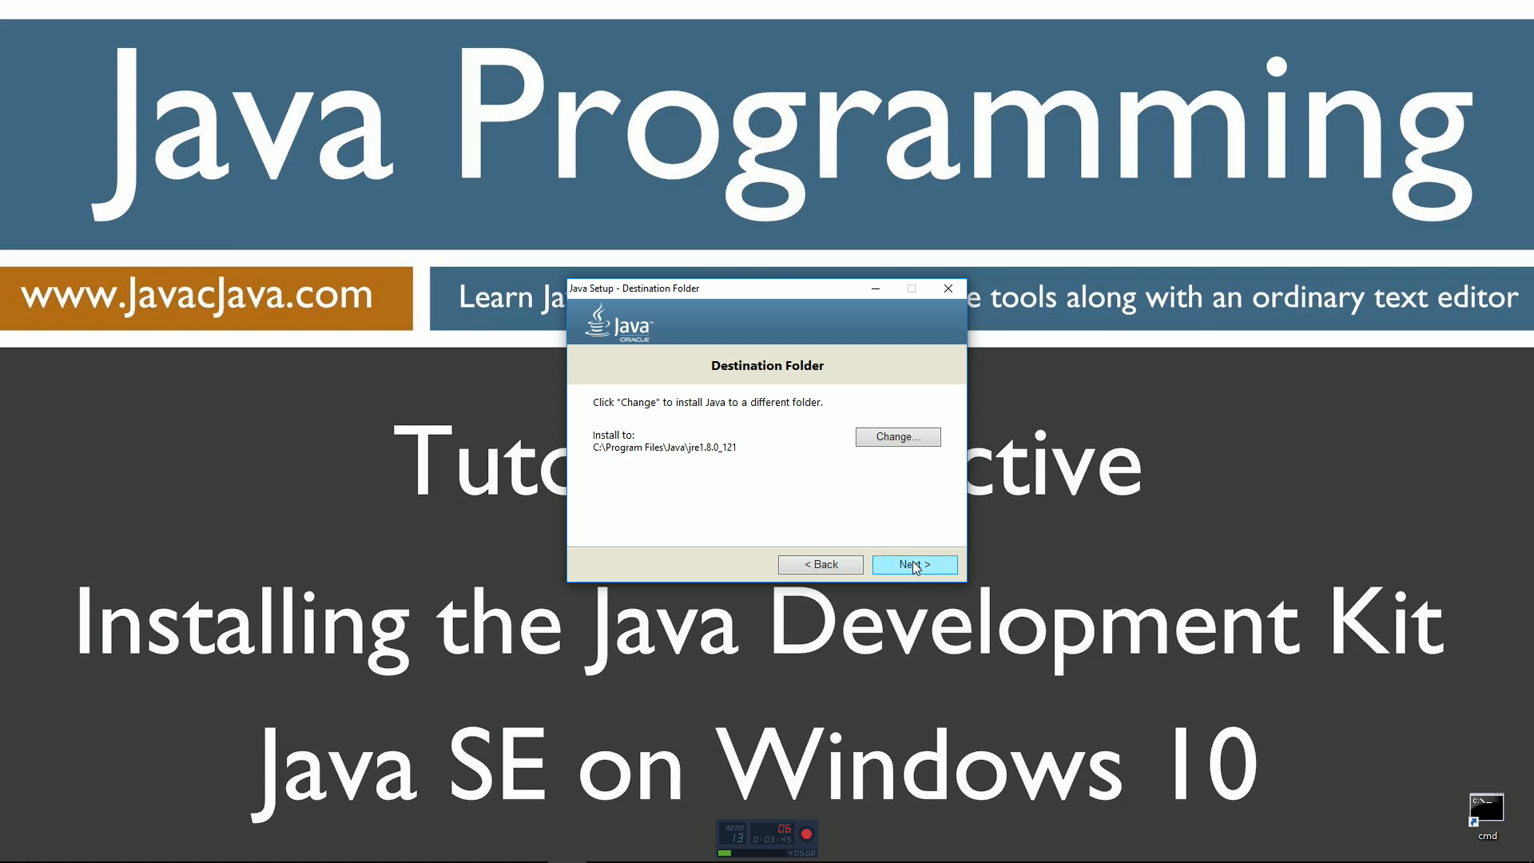
pyautogui.click(914, 564)
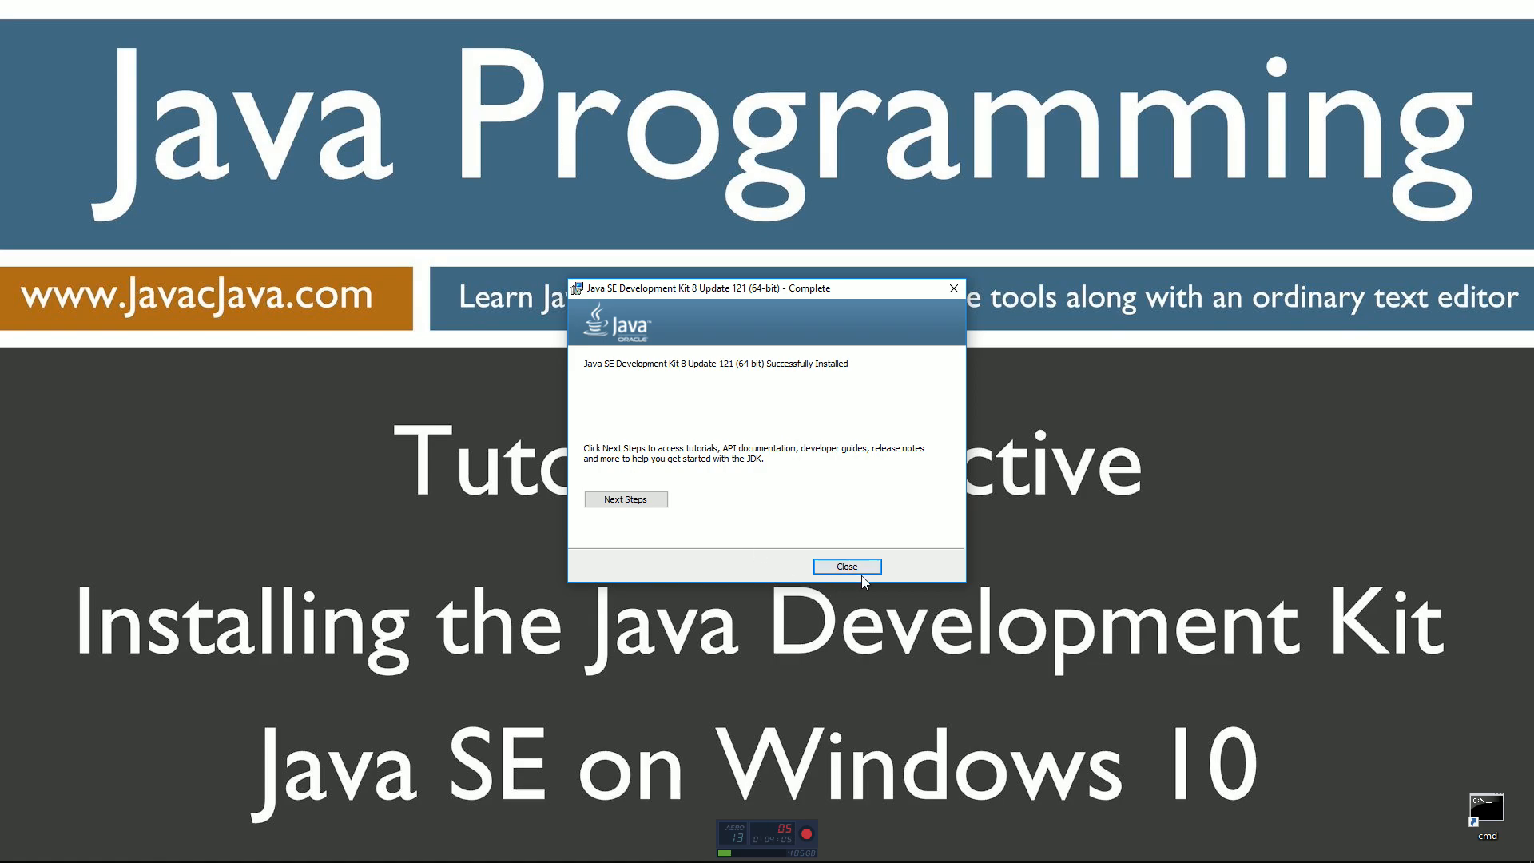
pyautogui.moveTo(856, 569)
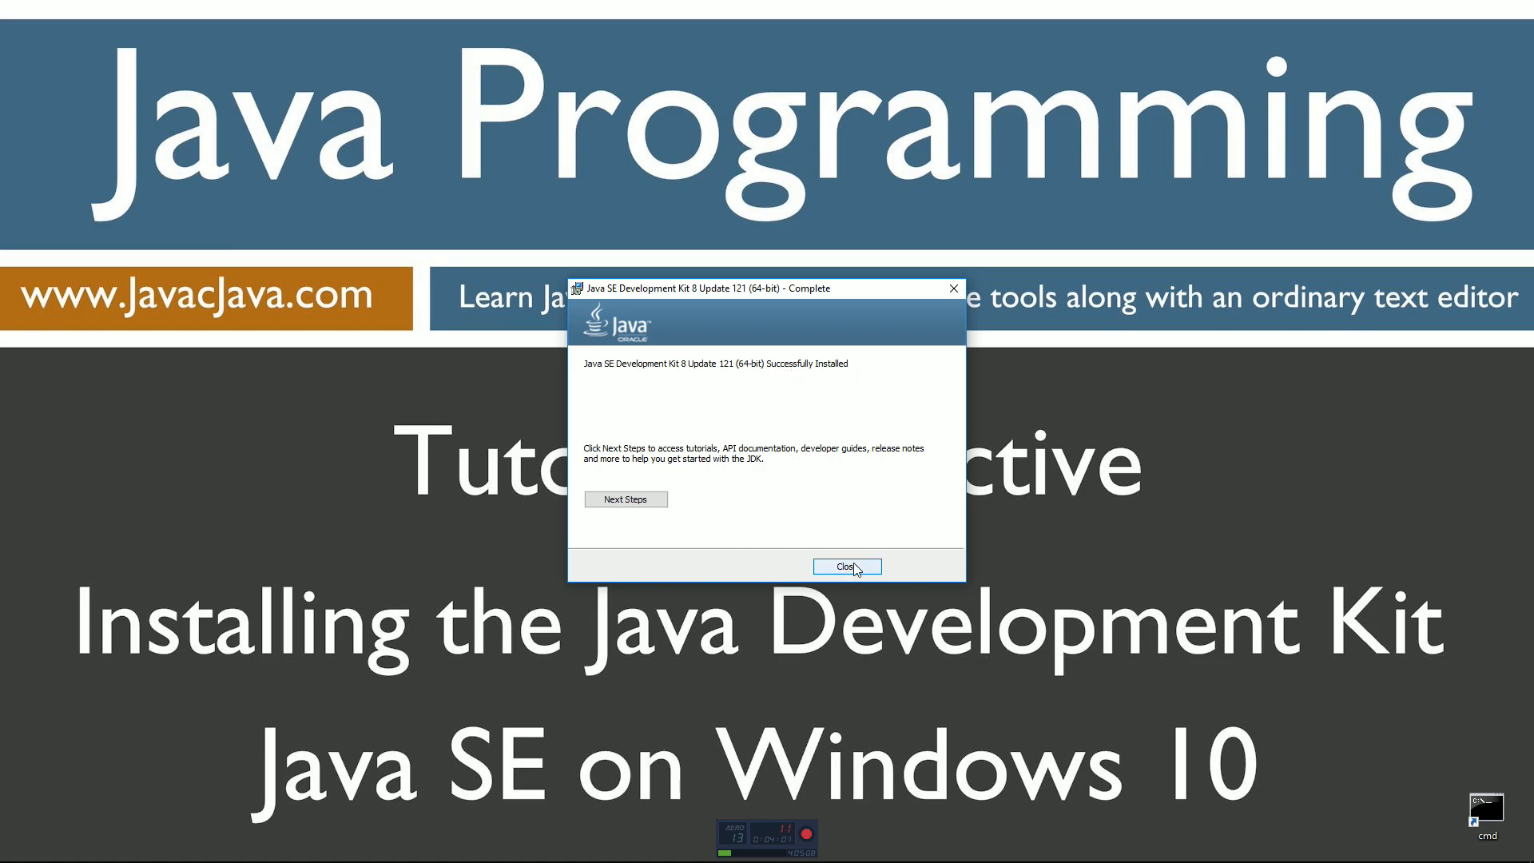
pyautogui.click(844, 567)
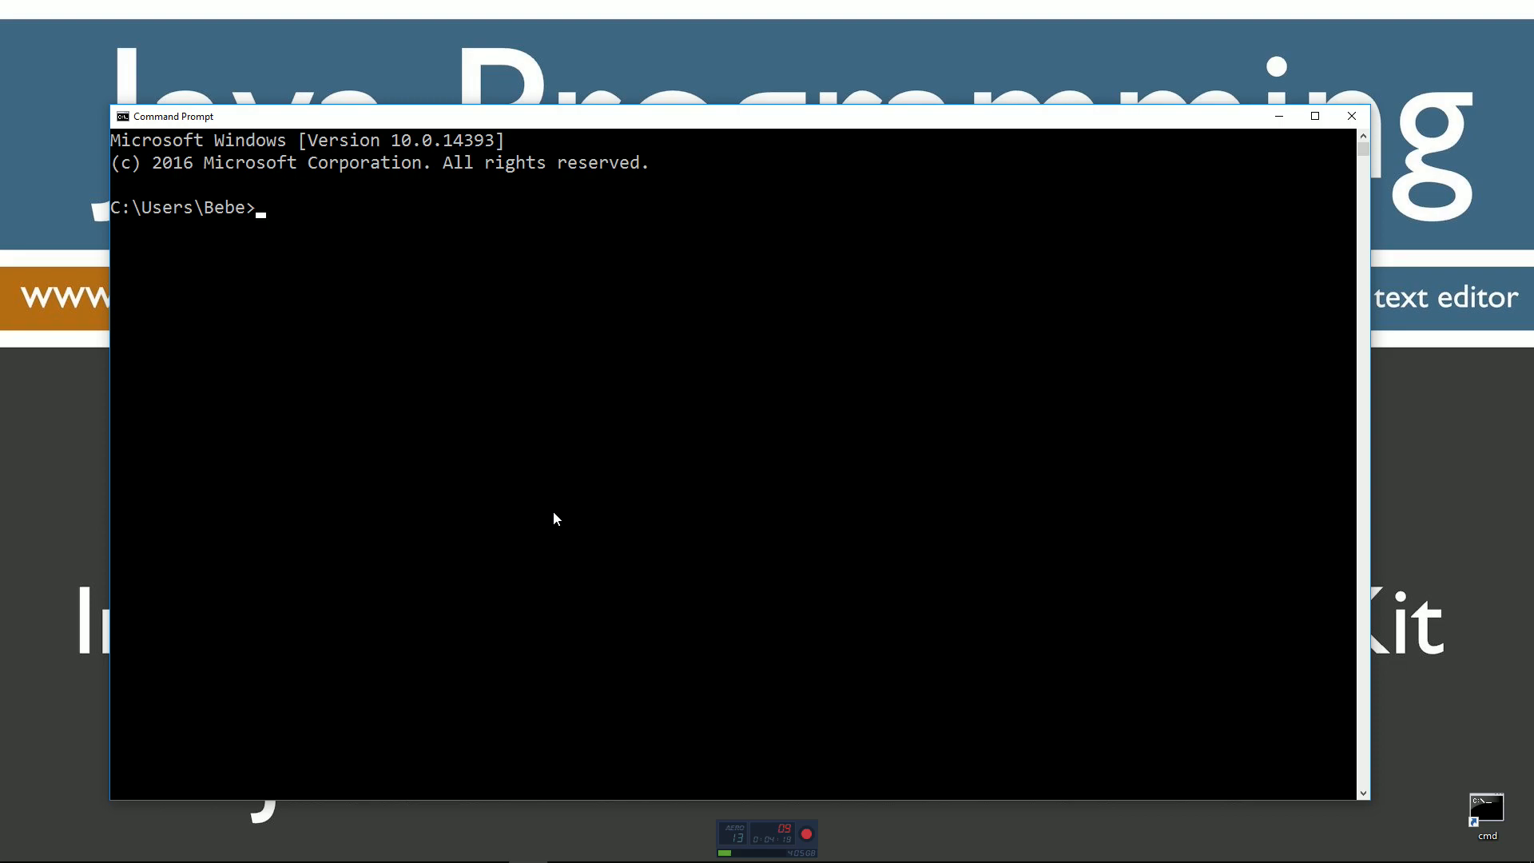
# Run javac in Command Prompt and get the 'not recognized' error.
pyautogui.write('javac')
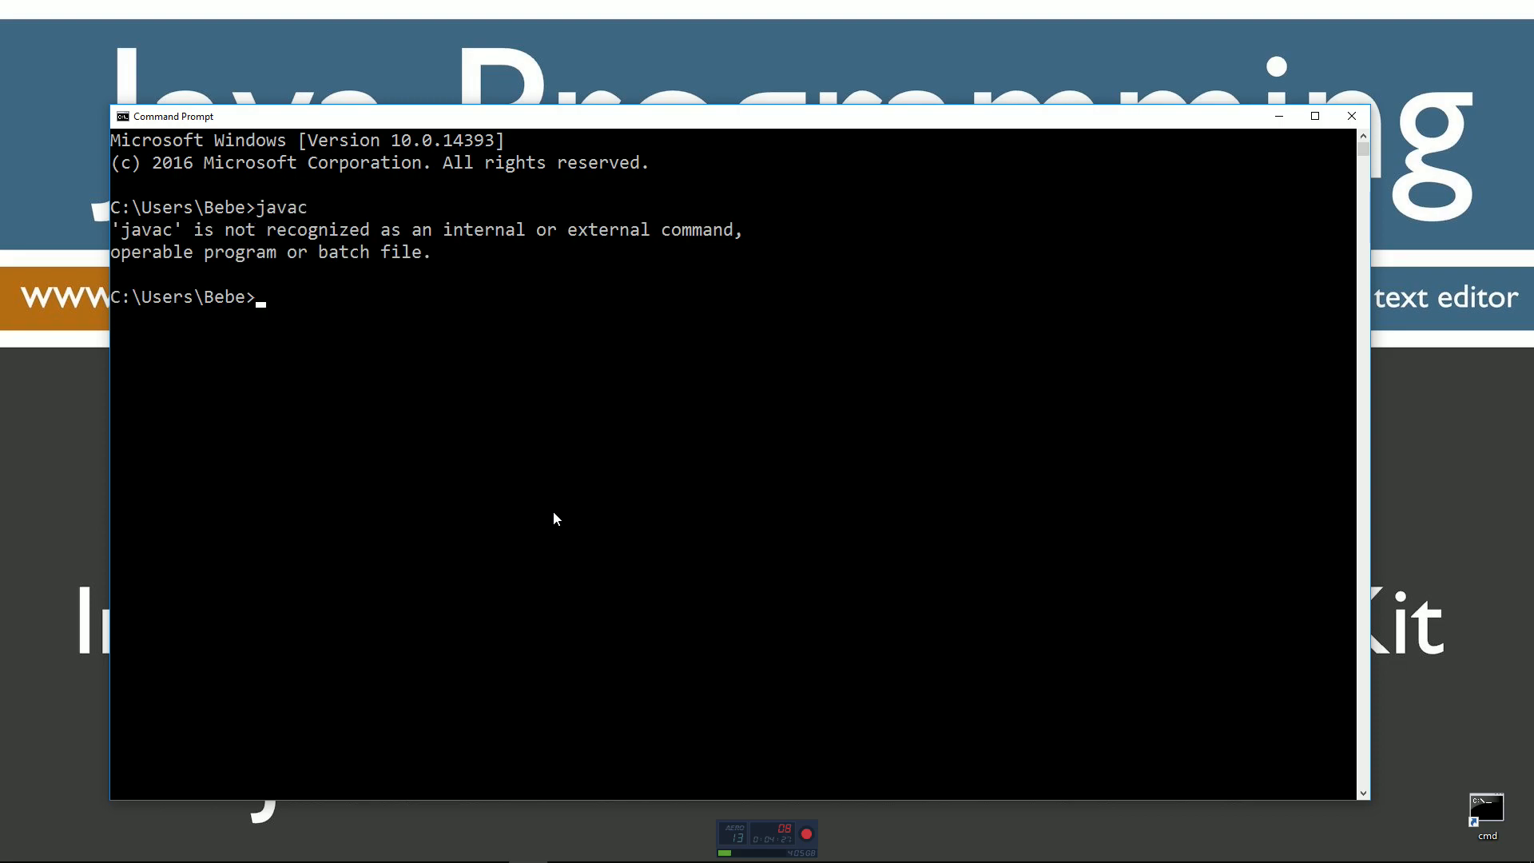
pyautogui.moveTo(439, 250)
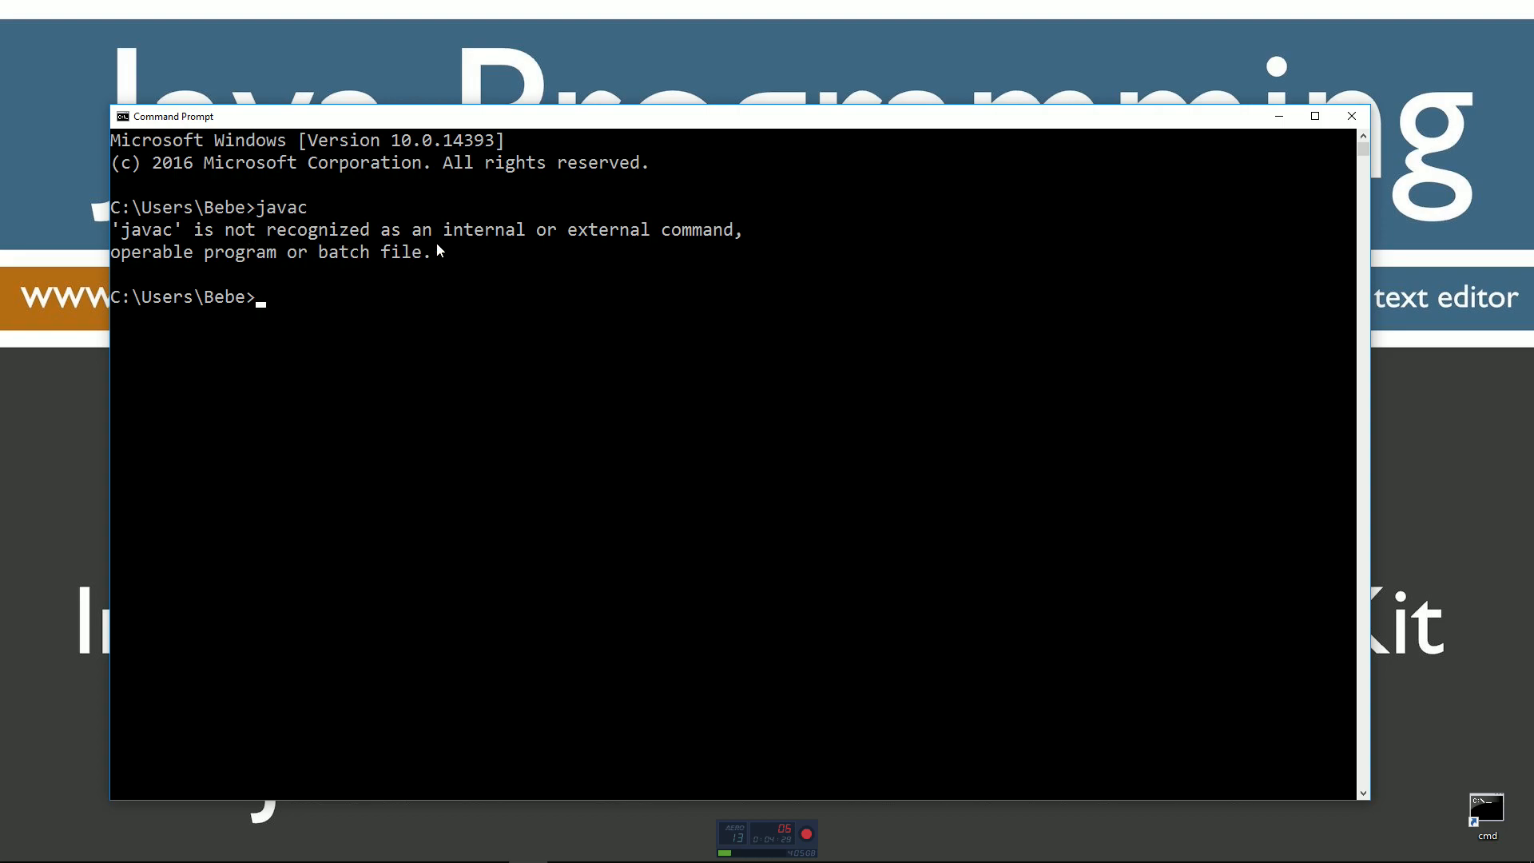
pyautogui.moveTo(139, 260)
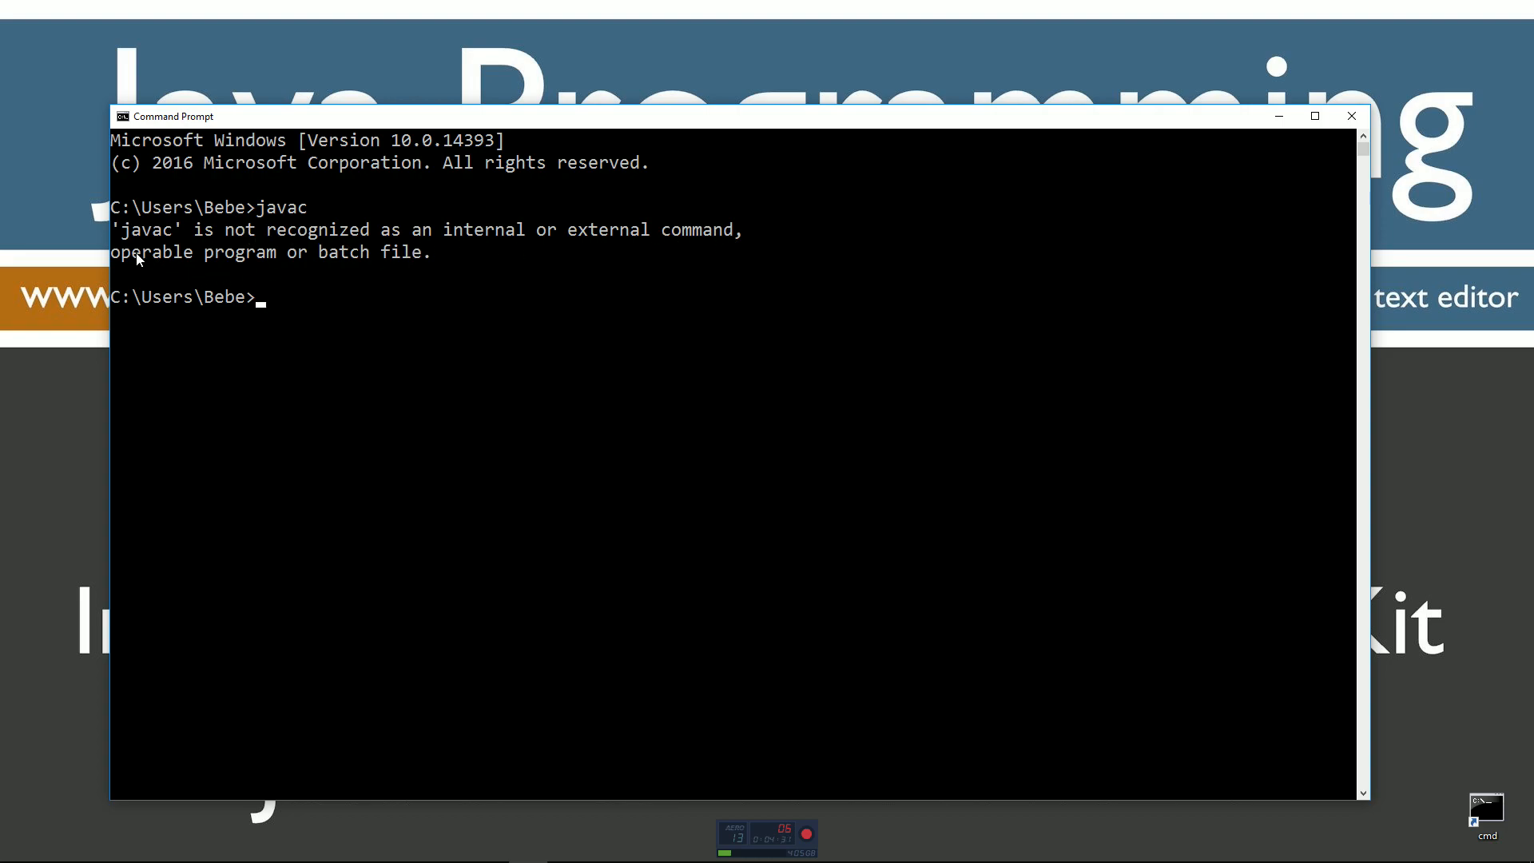